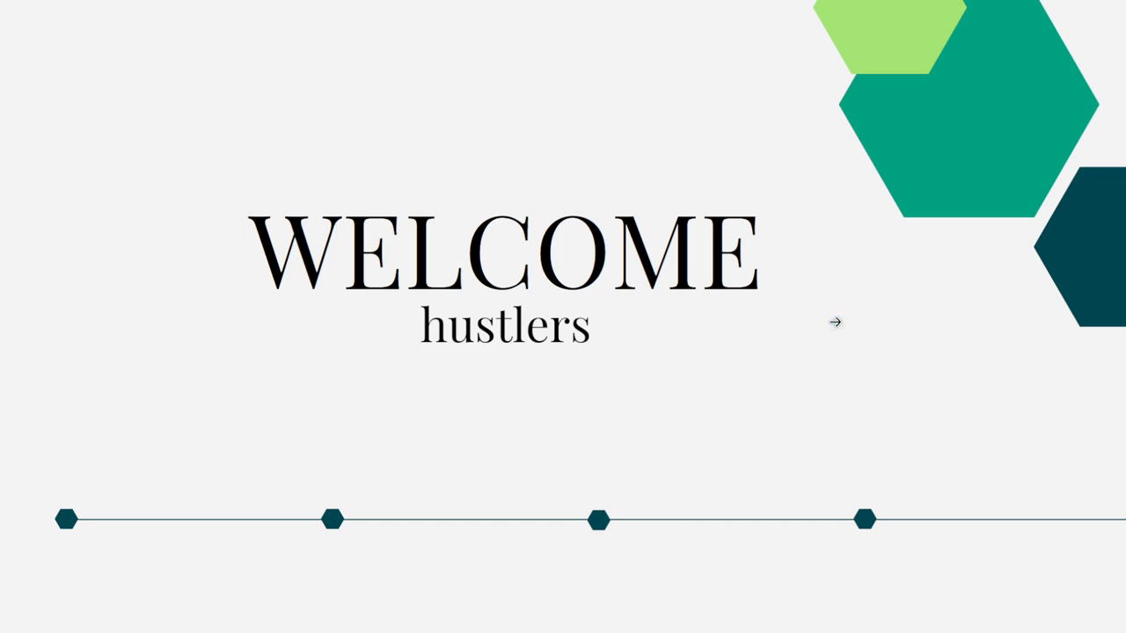
pyautogui.moveTo(834, 321)
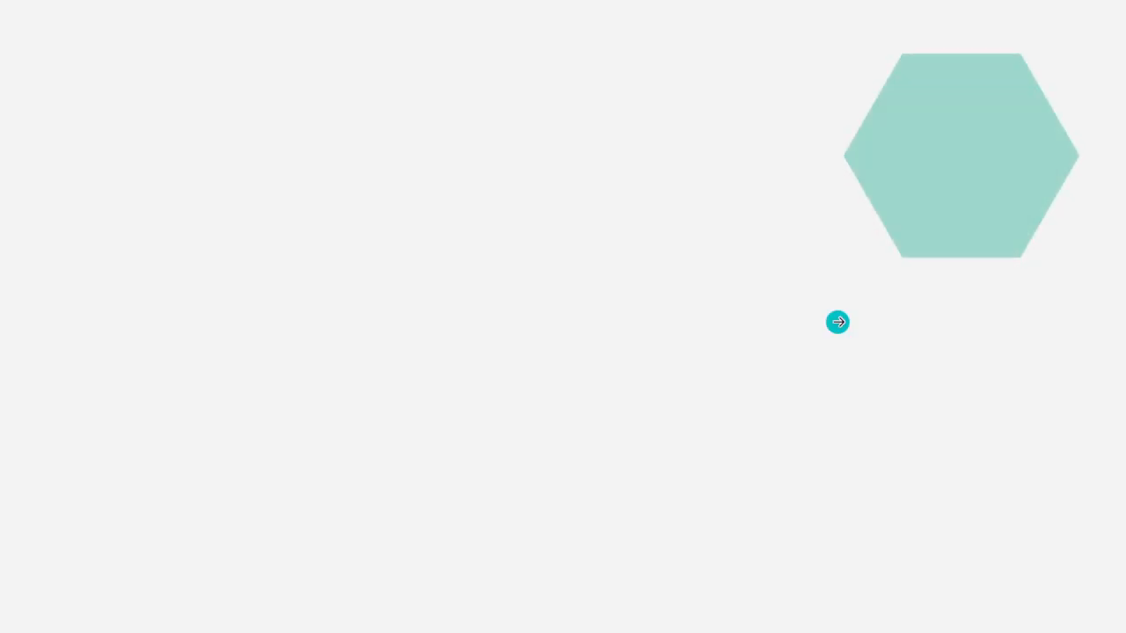
# Bring up problem 1350 and highlight the Departments primary key sentence
pyautogui.click(838, 322)
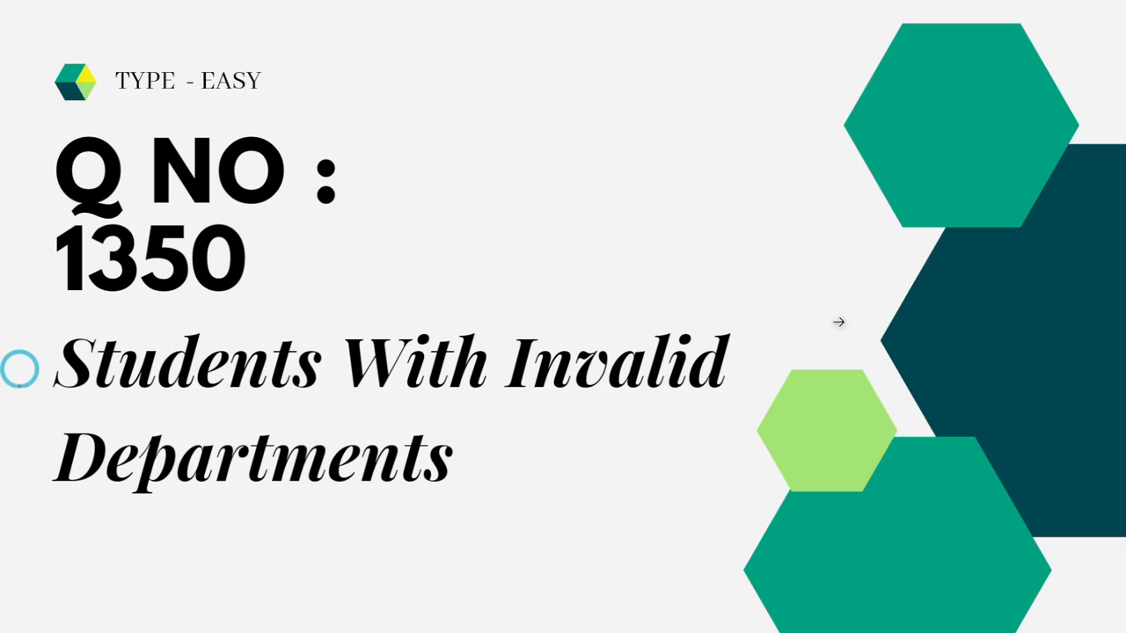
pyautogui.moveTo(838, 322)
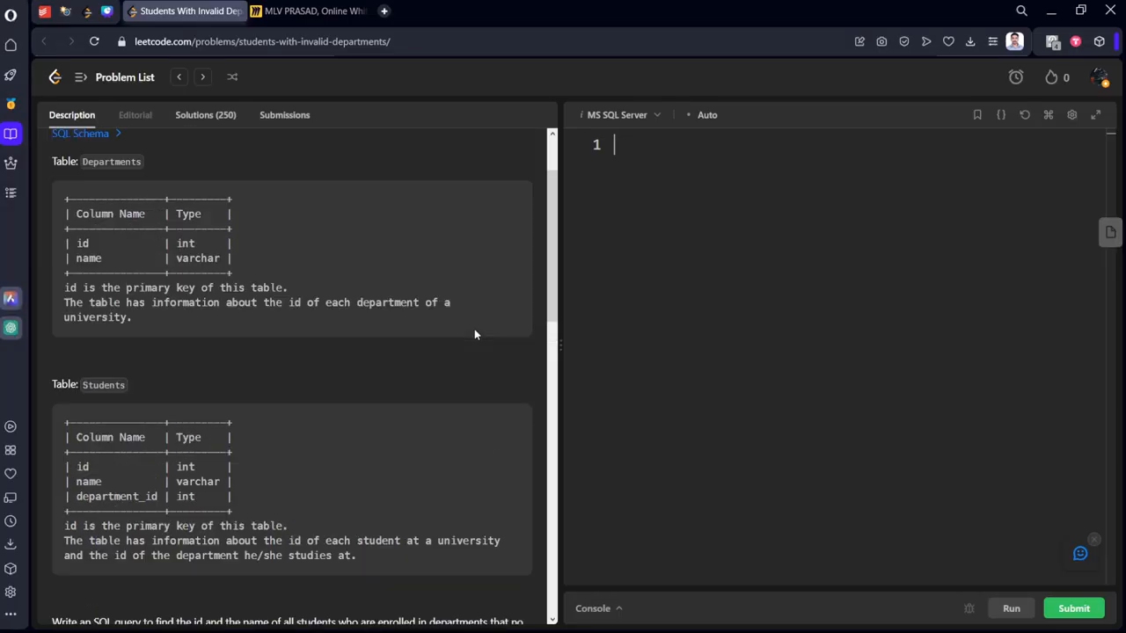
pyautogui.scroll(3)
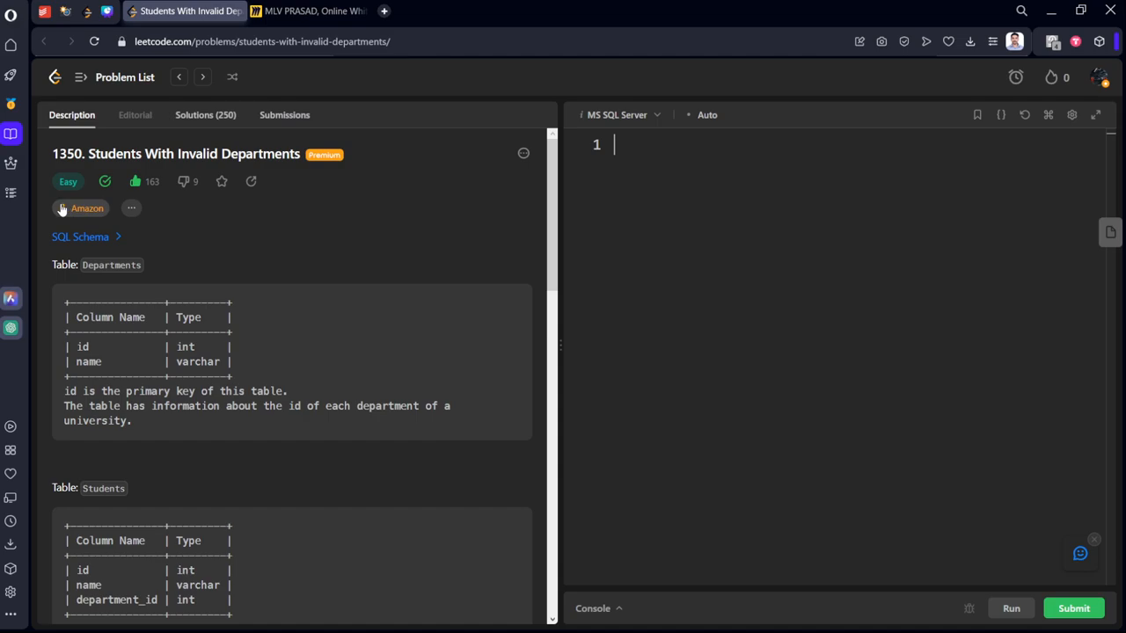
pyautogui.moveTo(149, 294)
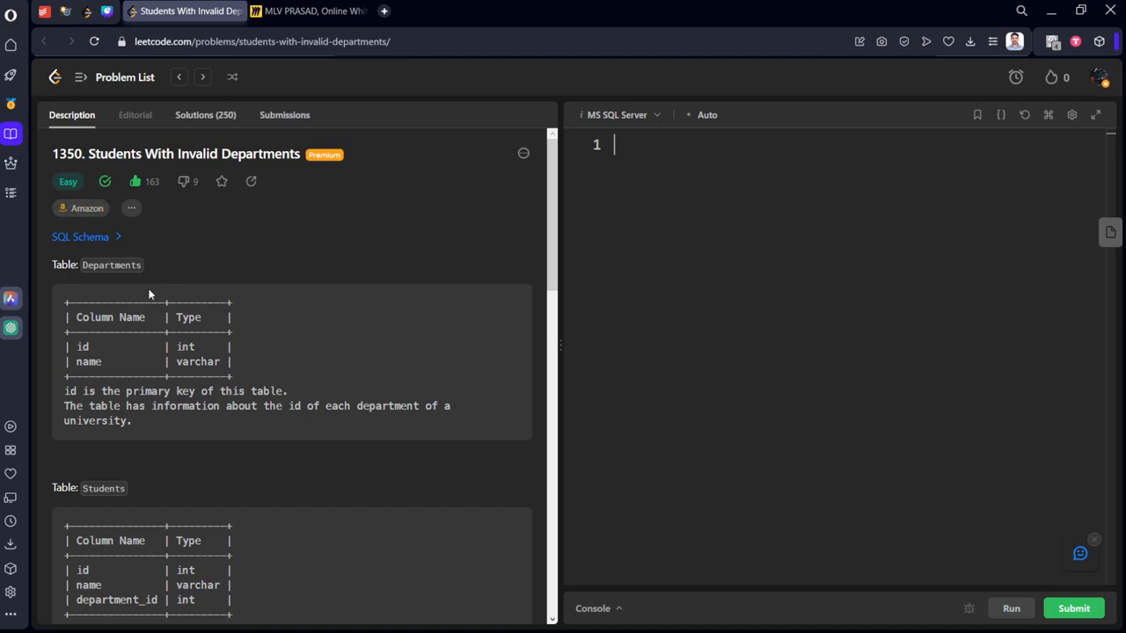
pyautogui.moveTo(130, 291)
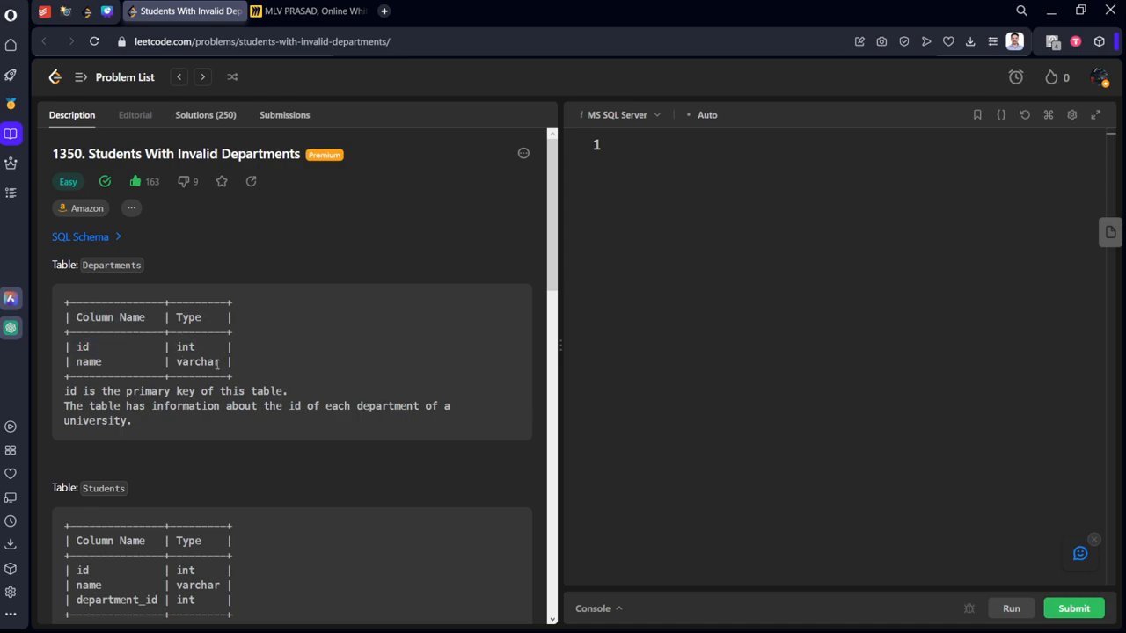
pyautogui.tripleClick(175, 391)
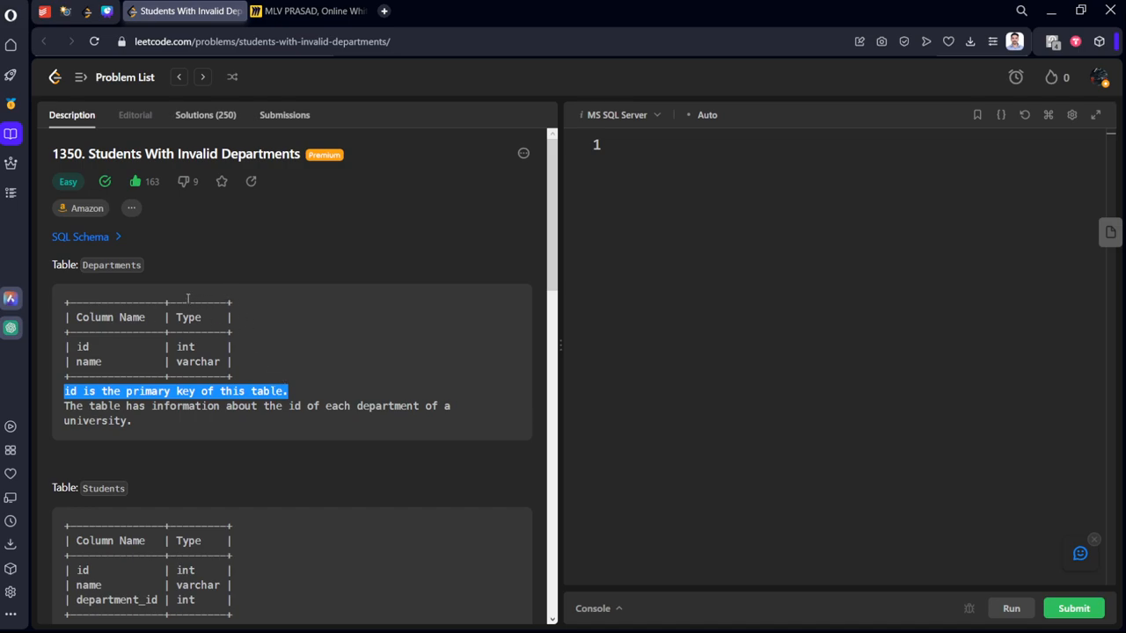
# Highlight the Students column names and read through the task and example tables
pyautogui.scroll(-3)
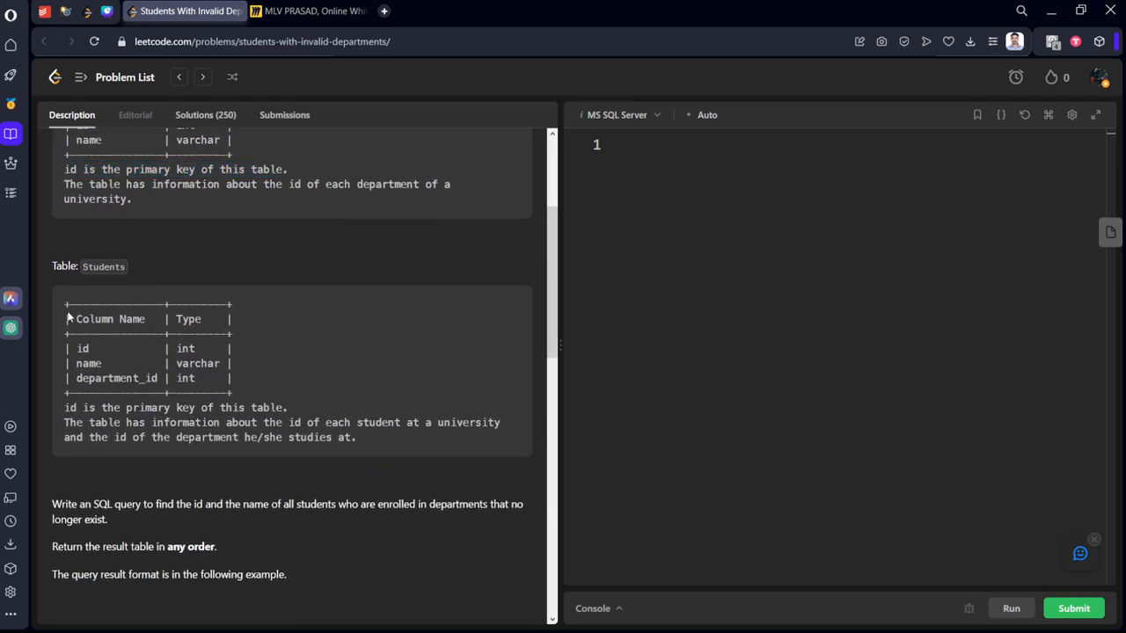
pyautogui.doubleClick(83, 348)
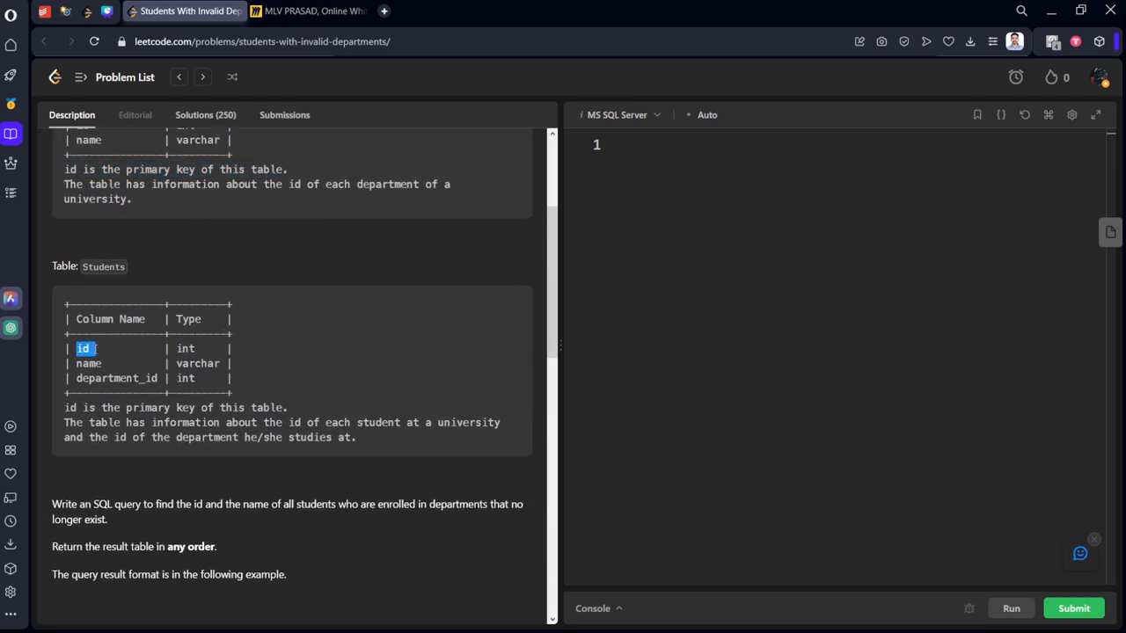
pyautogui.moveTo(82, 348); pyautogui.dragTo(132, 378)
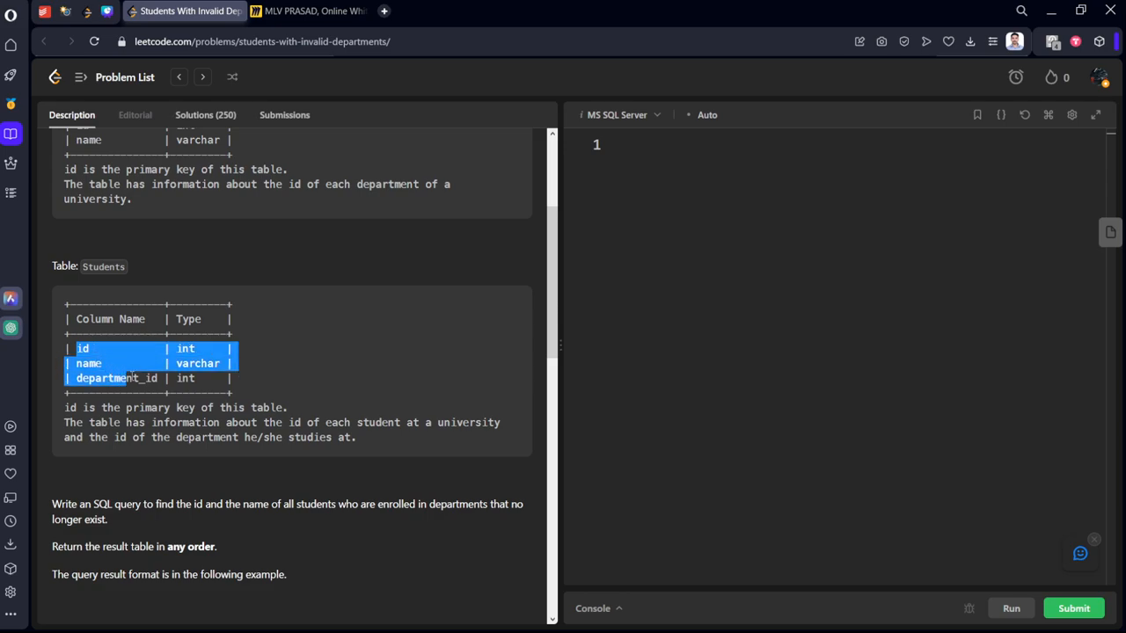
pyautogui.click(208, 349)
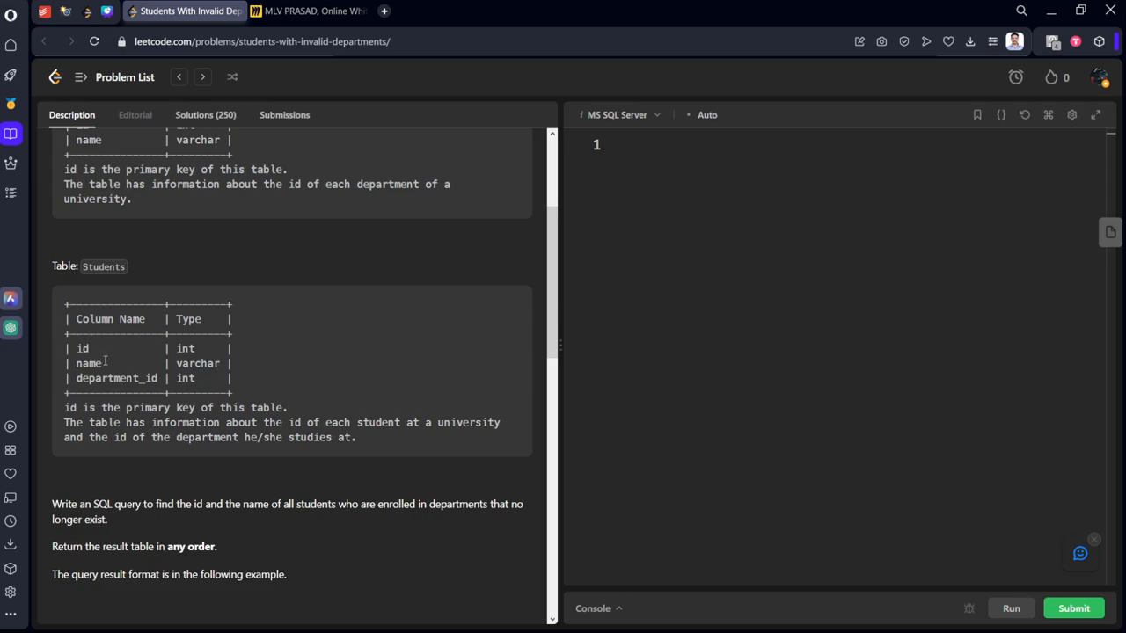
pyautogui.scroll(-3)
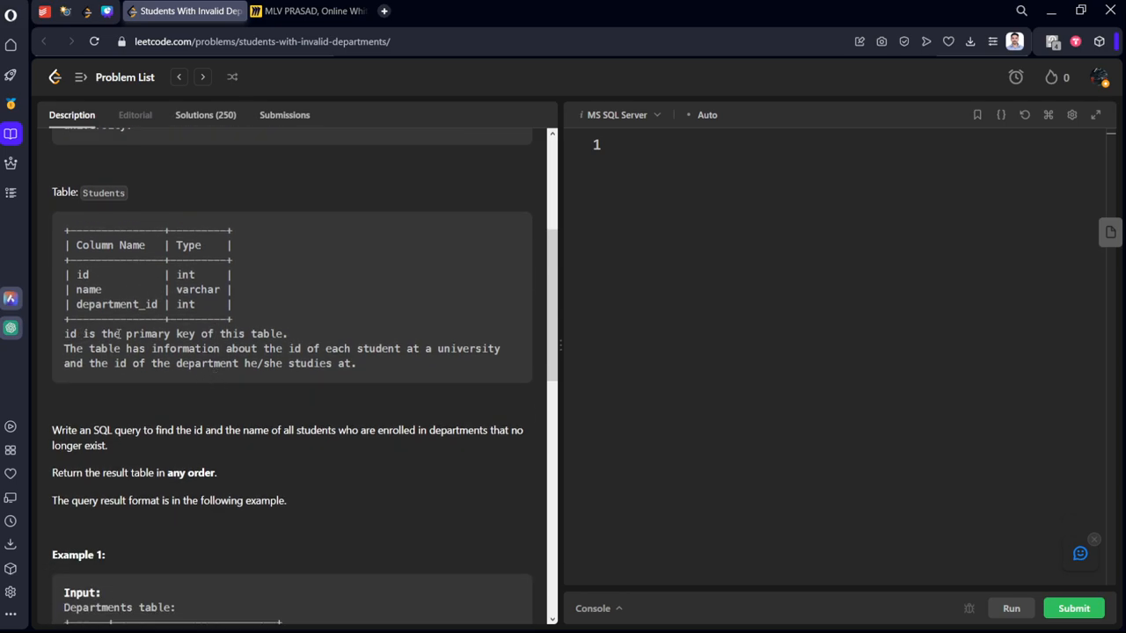
pyautogui.scroll(3)
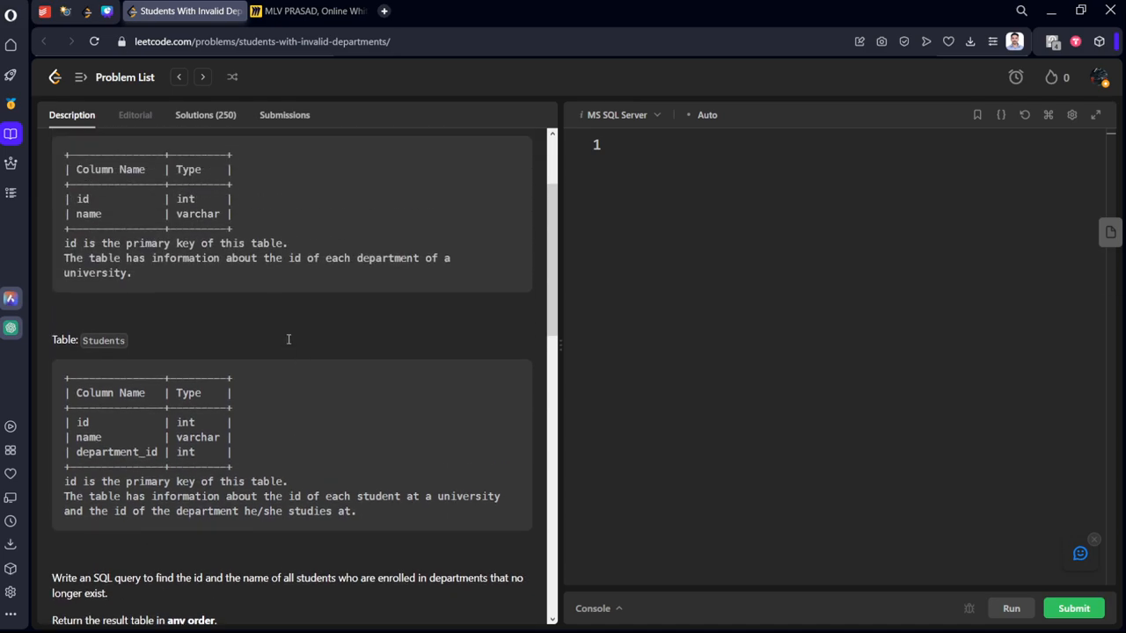
pyautogui.scroll(-3)
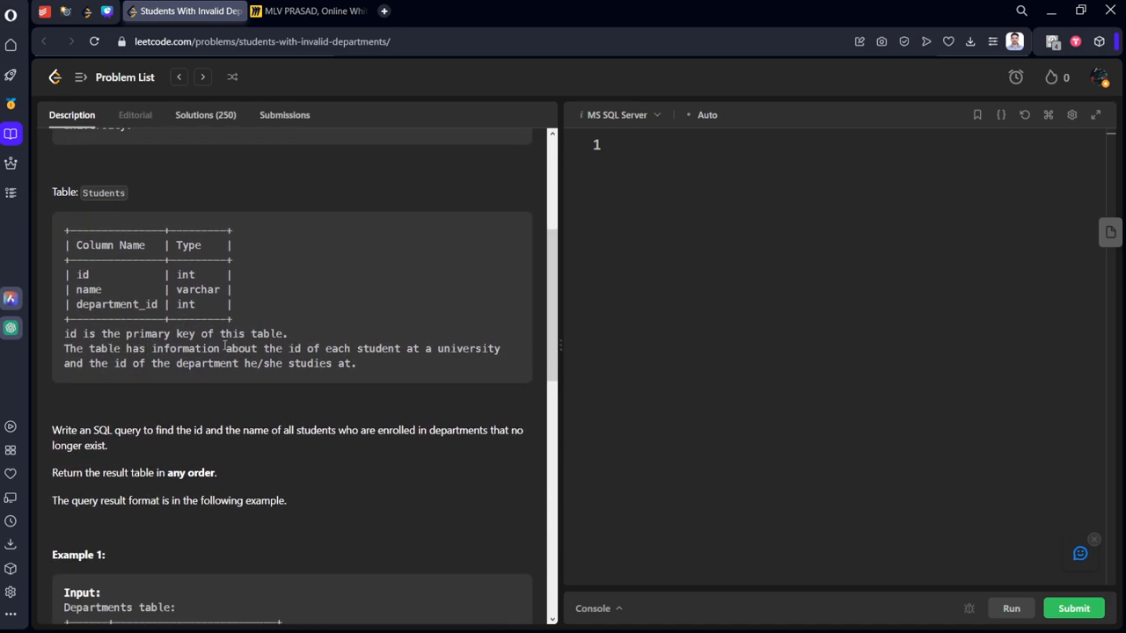
pyautogui.moveTo(404, 348)
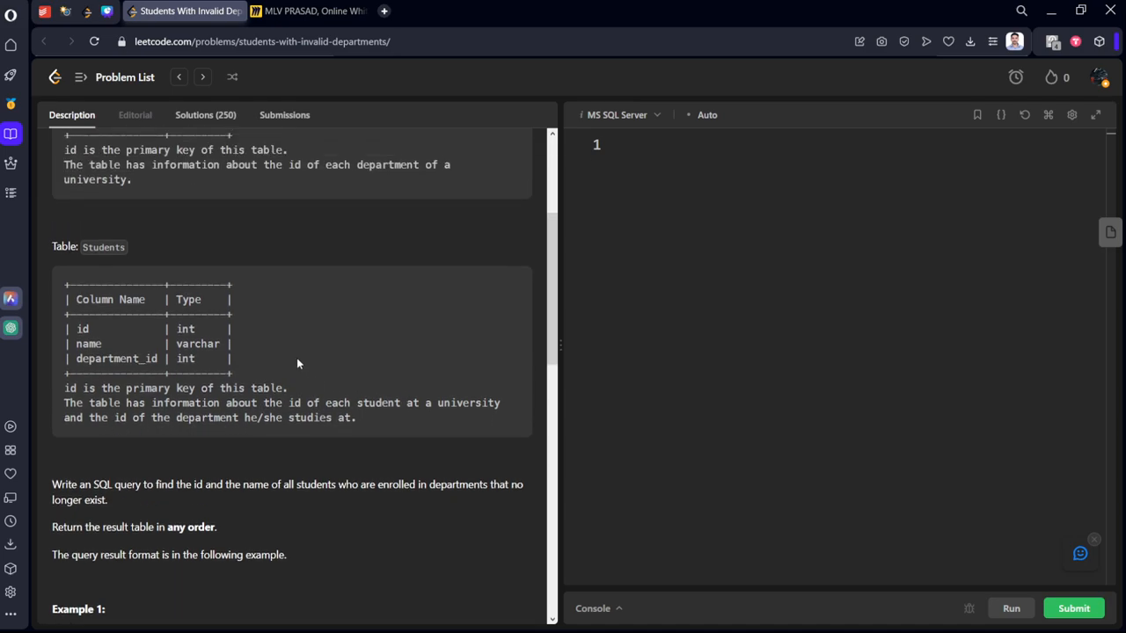
pyautogui.scroll(3)
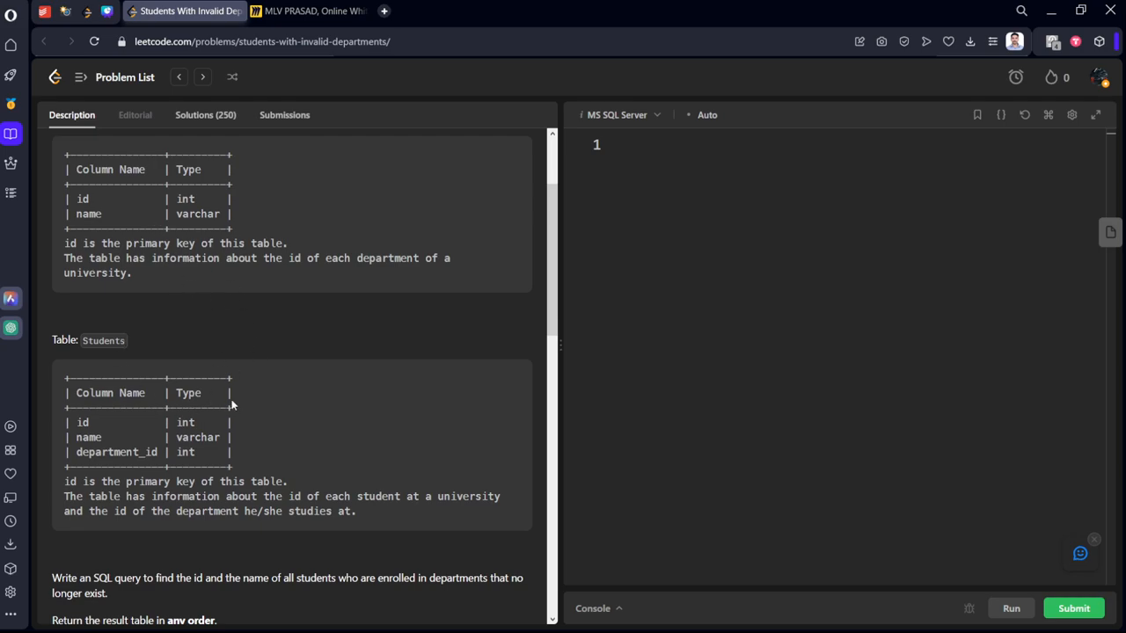
pyautogui.scroll(-3)
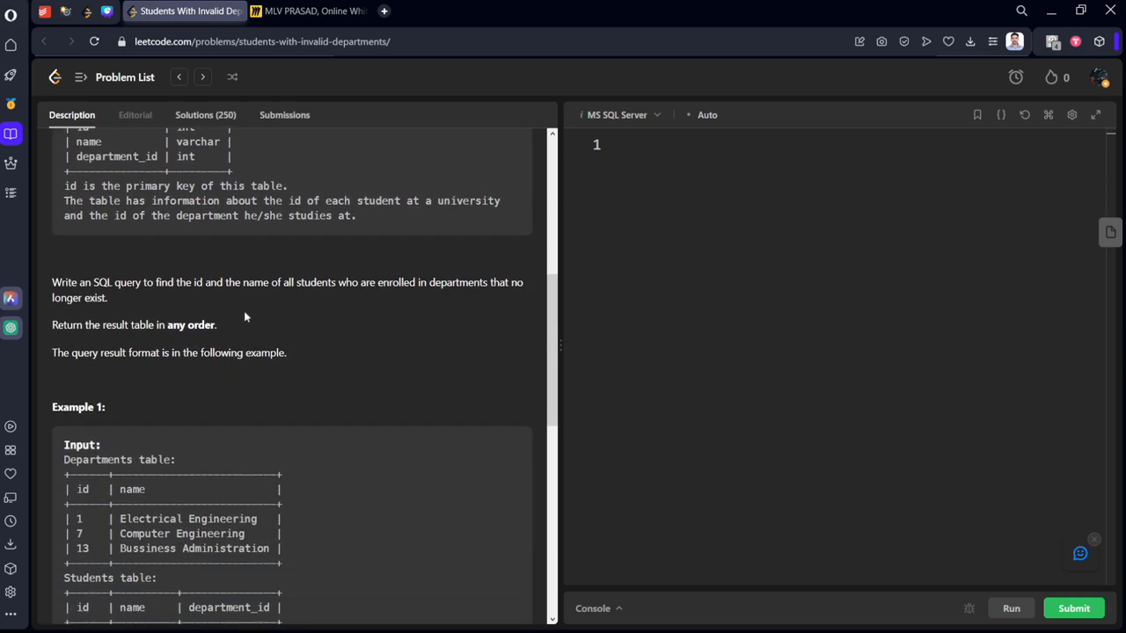
pyautogui.moveTo(257, 305)
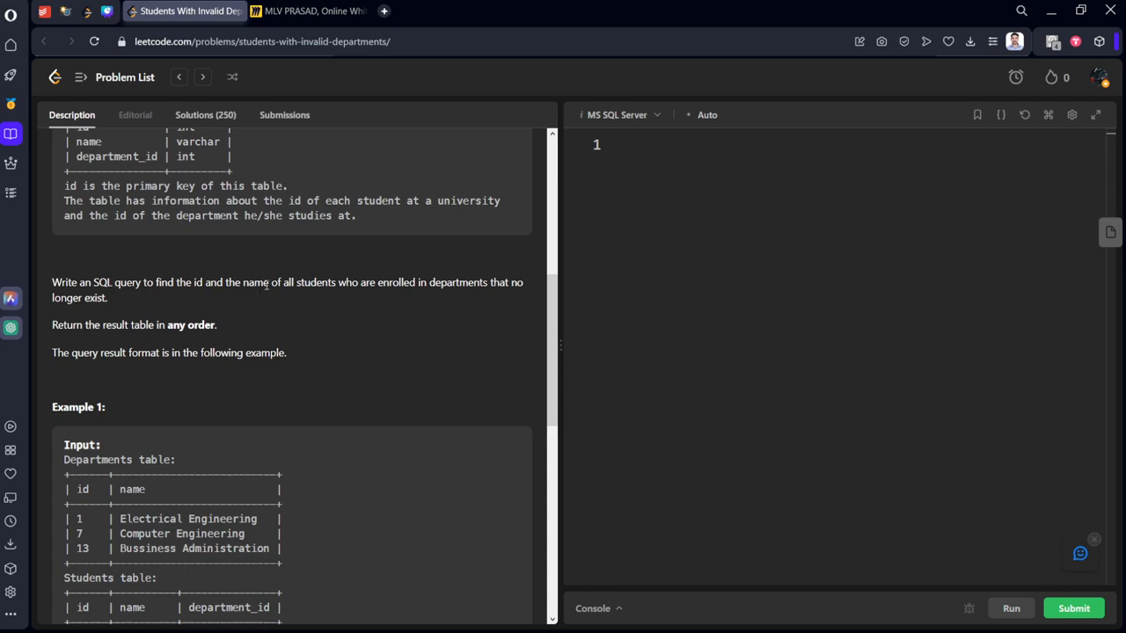
pyautogui.scroll(-3)
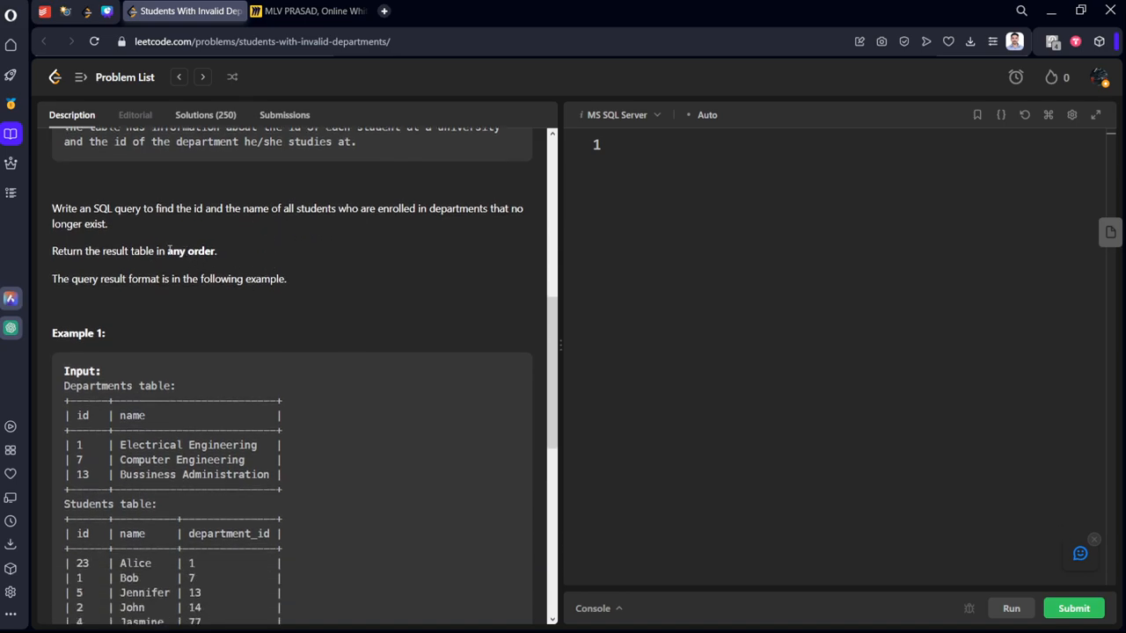
pyautogui.moveTo(240, 263)
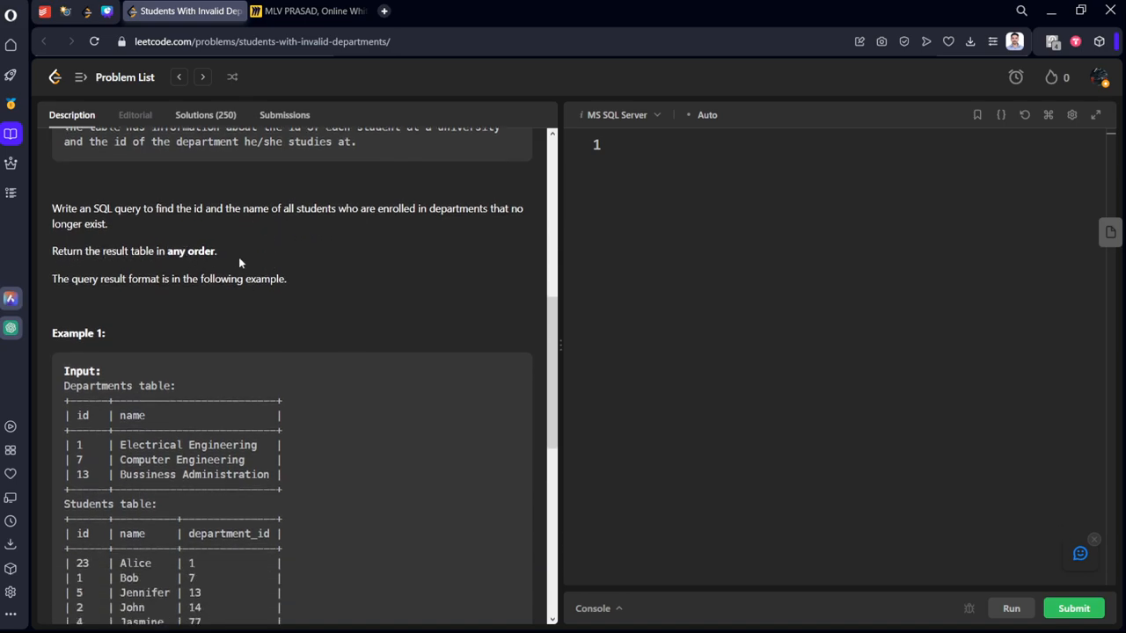
# Copy the example Departments table onto the Miro board
pyautogui.scroll(-3)
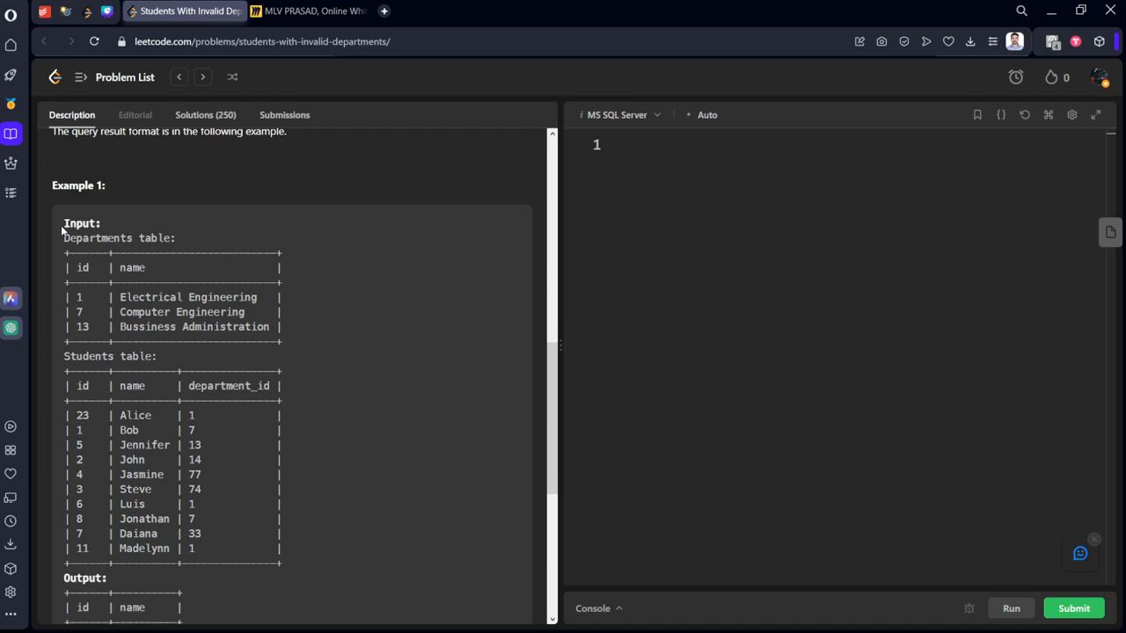
pyautogui.moveTo(63, 223); pyautogui.dragTo(282, 343)
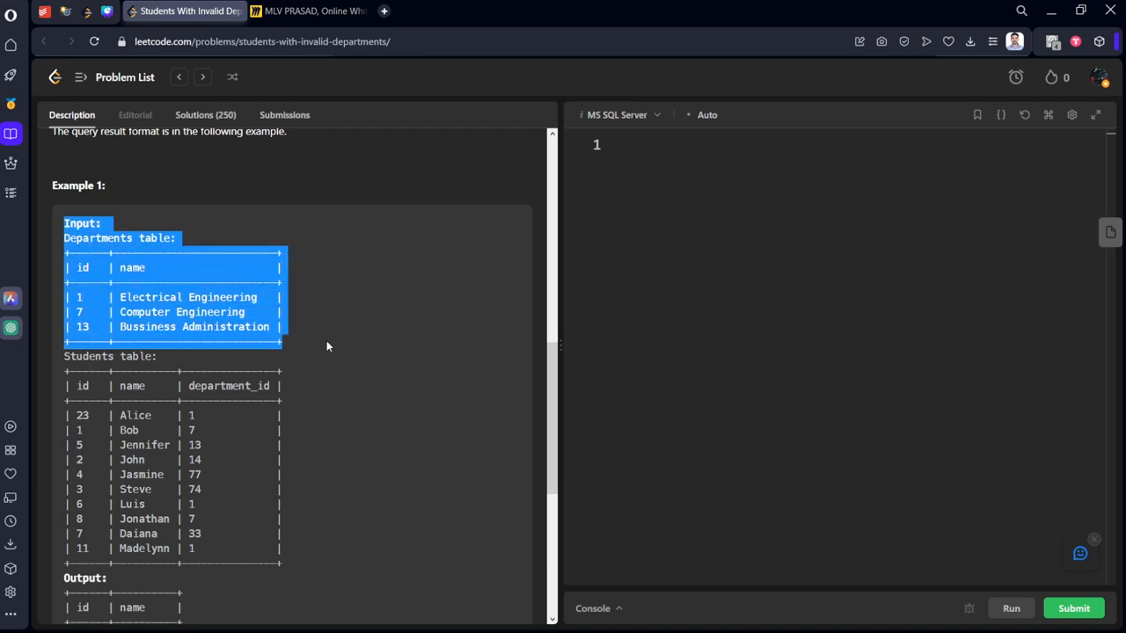
pyautogui.click(307, 10)
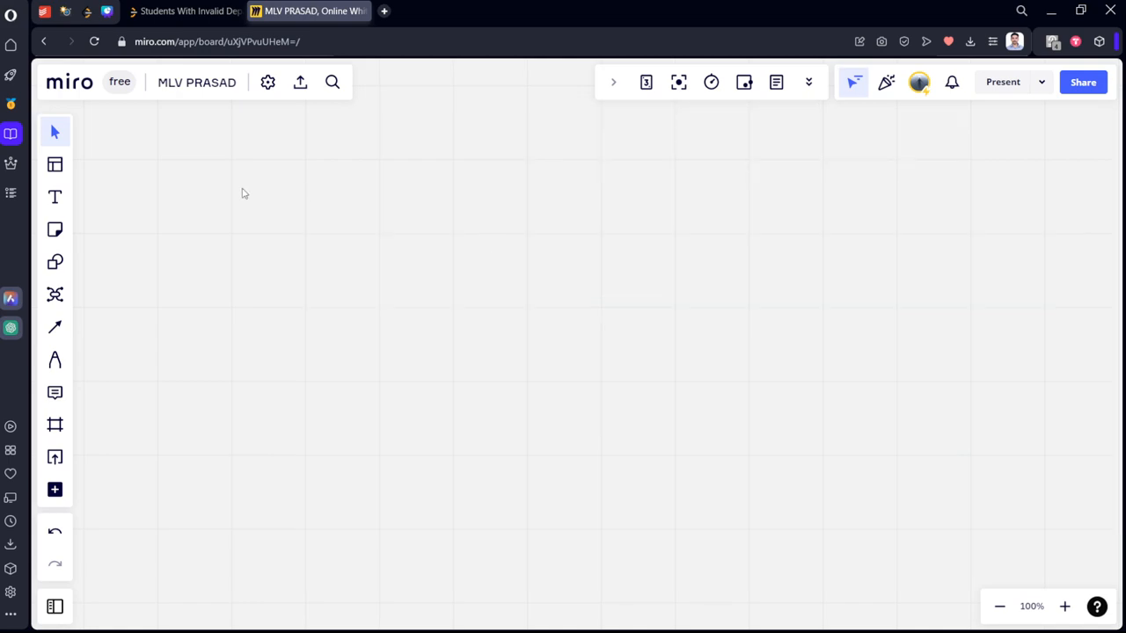
pyautogui.click(55, 196)
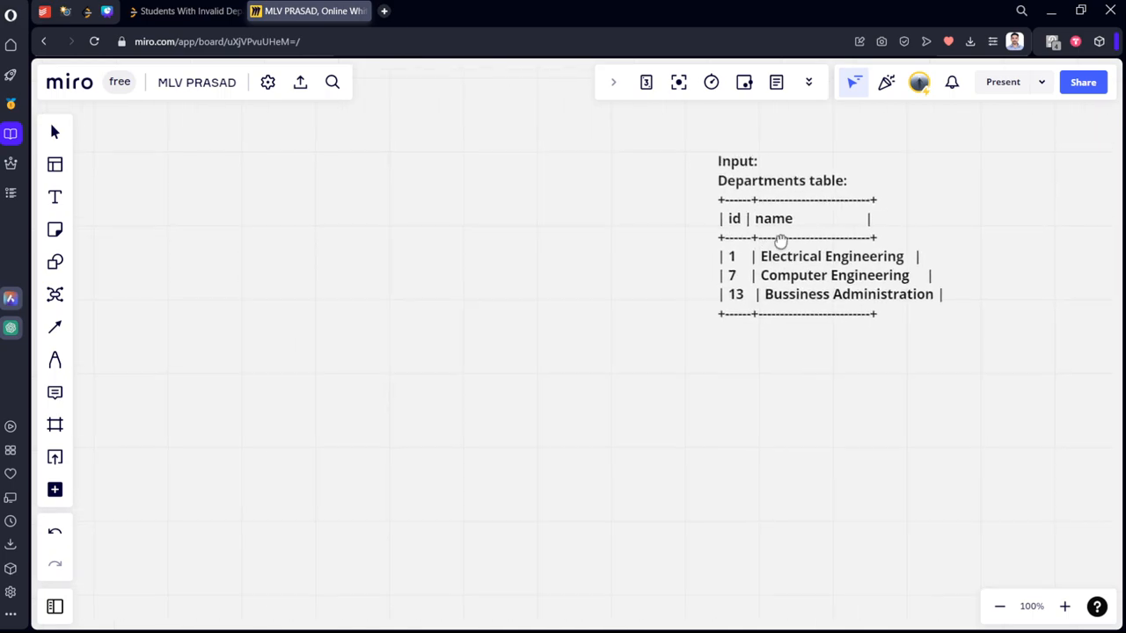
# Copy the example Students table onto the Miro board
pyautogui.click(185, 10)
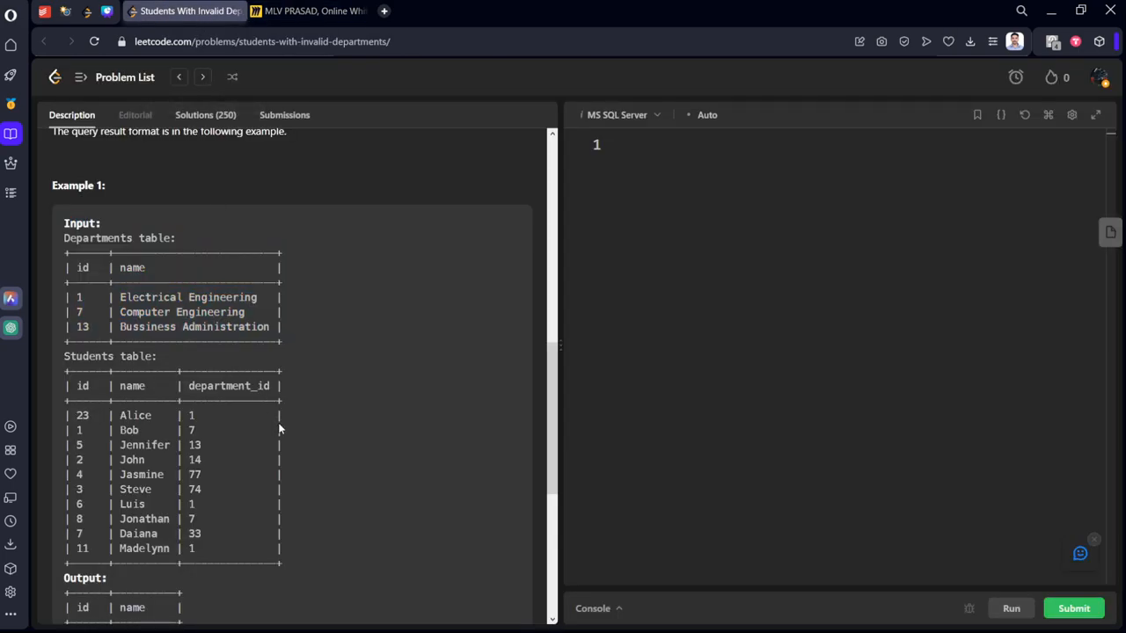
pyautogui.moveTo(63, 357); pyautogui.dragTo(282, 558)
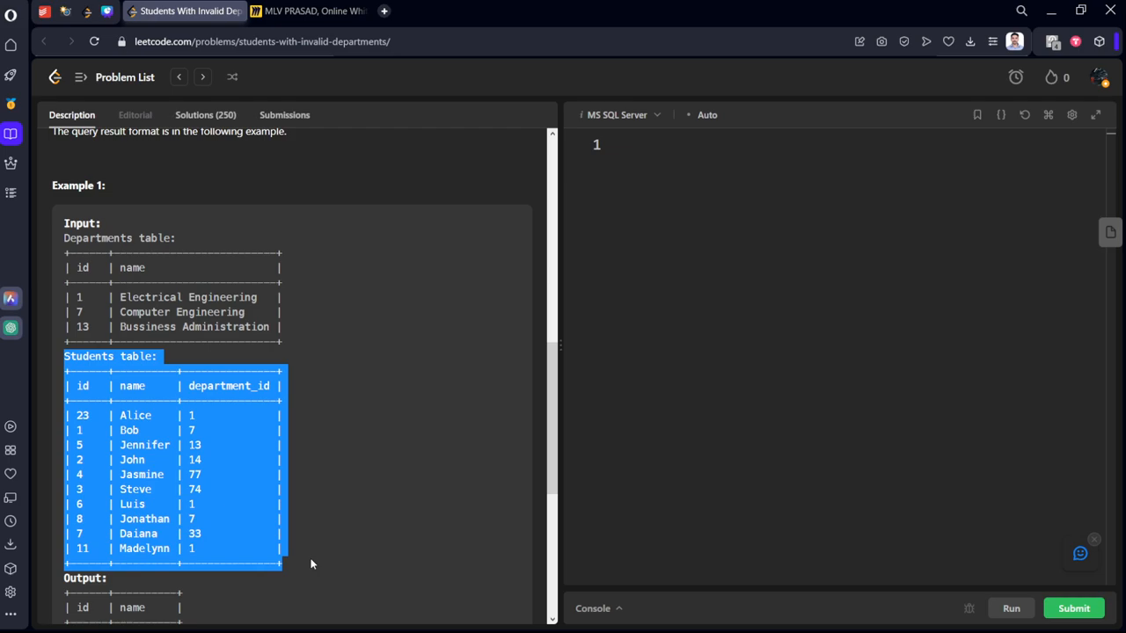
pyautogui.click(308, 10)
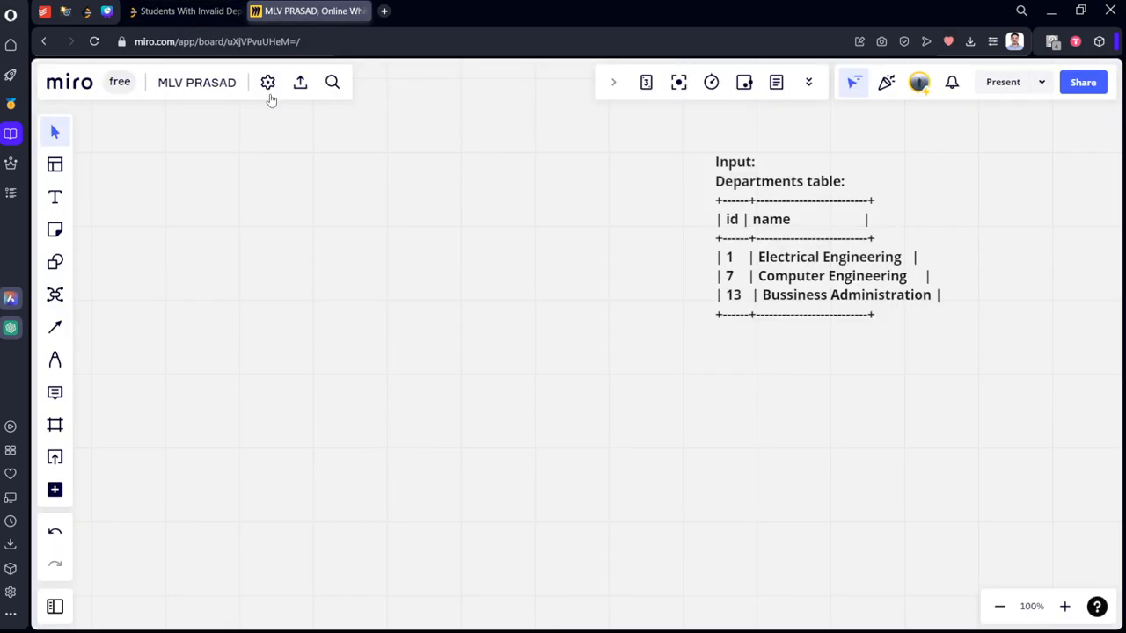
pyautogui.moveTo(153, 194)
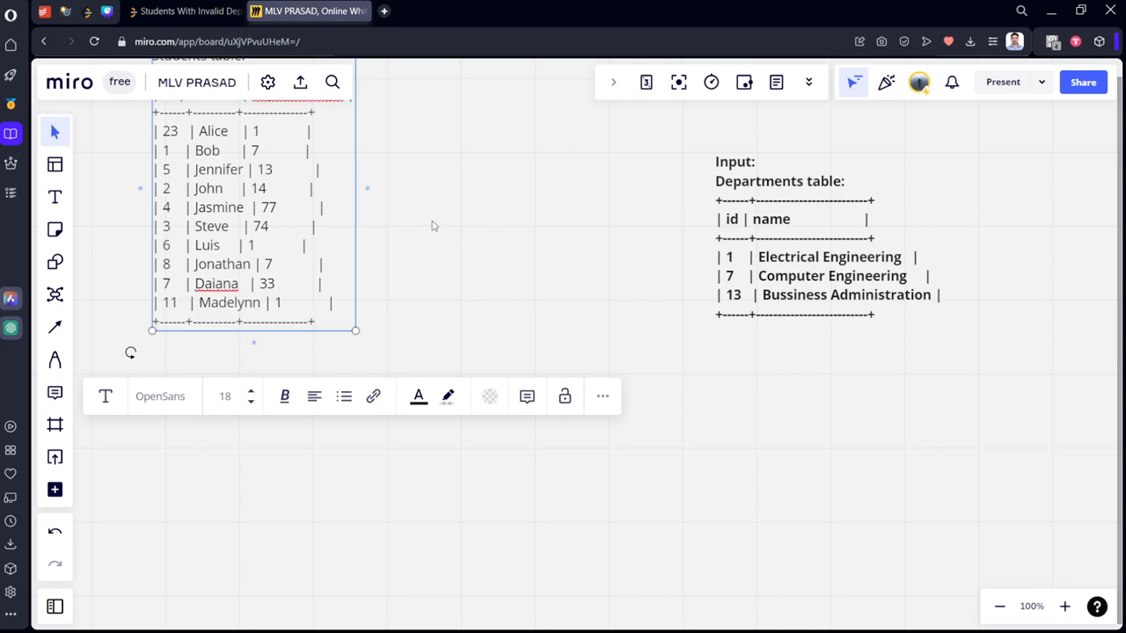
pyautogui.press('Delete')
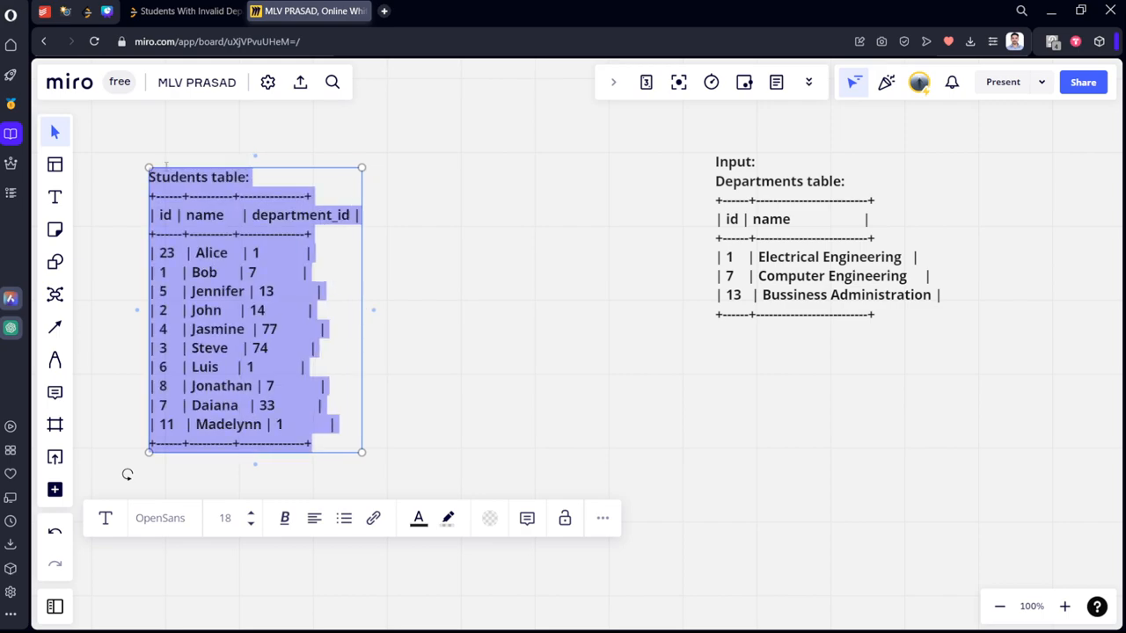
pyautogui.click(180, 10)
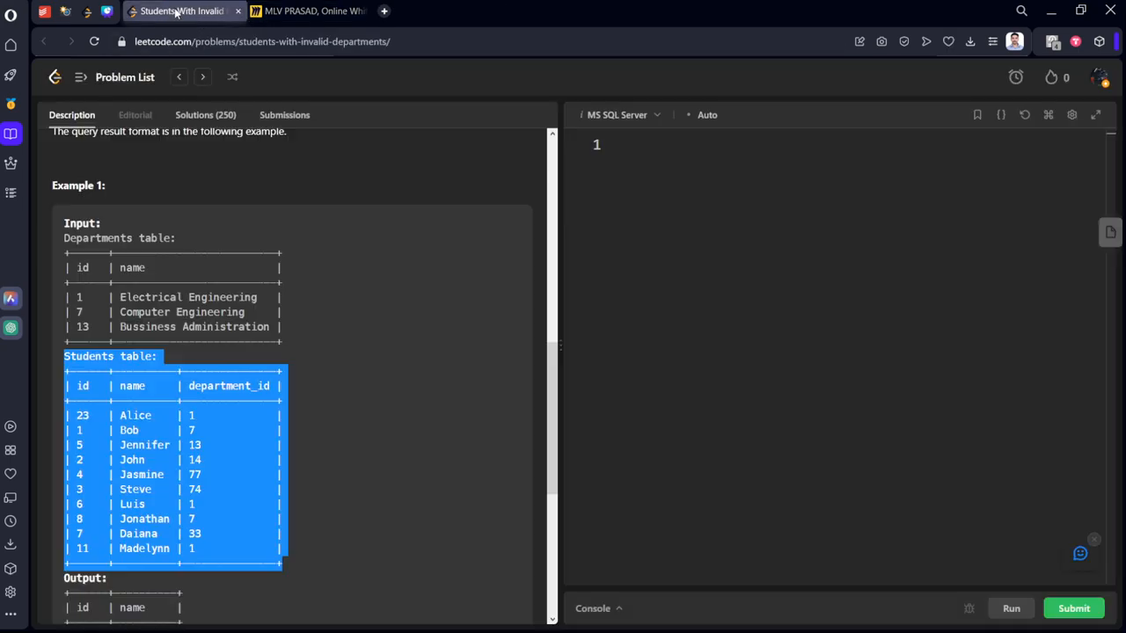
pyautogui.scroll(-3)
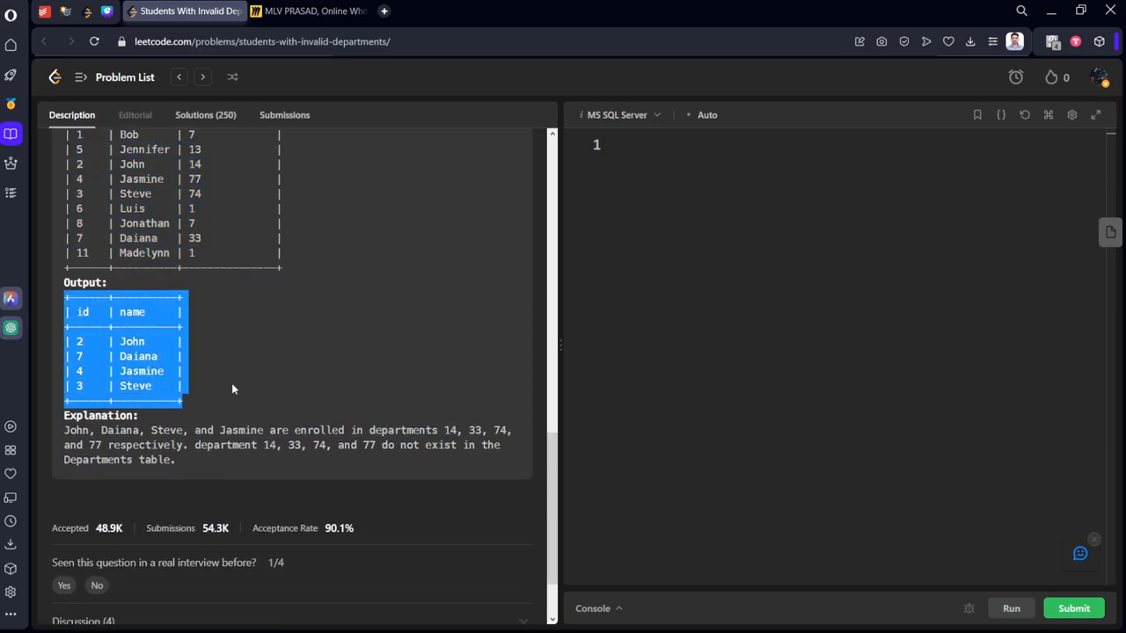
# Paste the Output table (John, Daiana, Jasmine, Steve) below the Students table on Miro
pyautogui.click(308, 11)
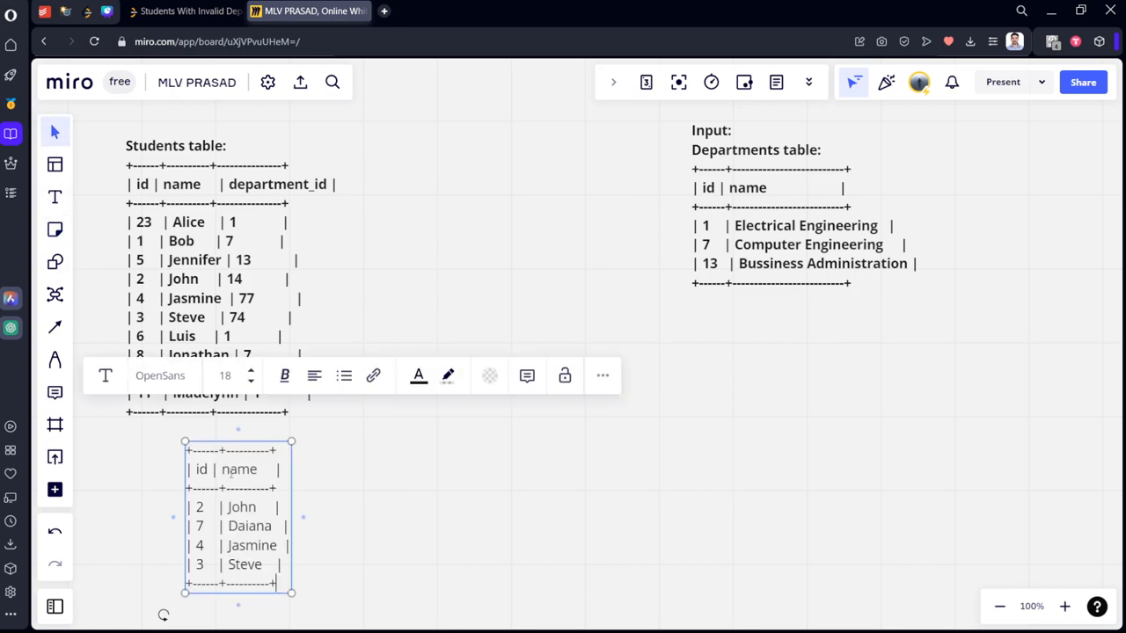
pyautogui.click(473, 275)
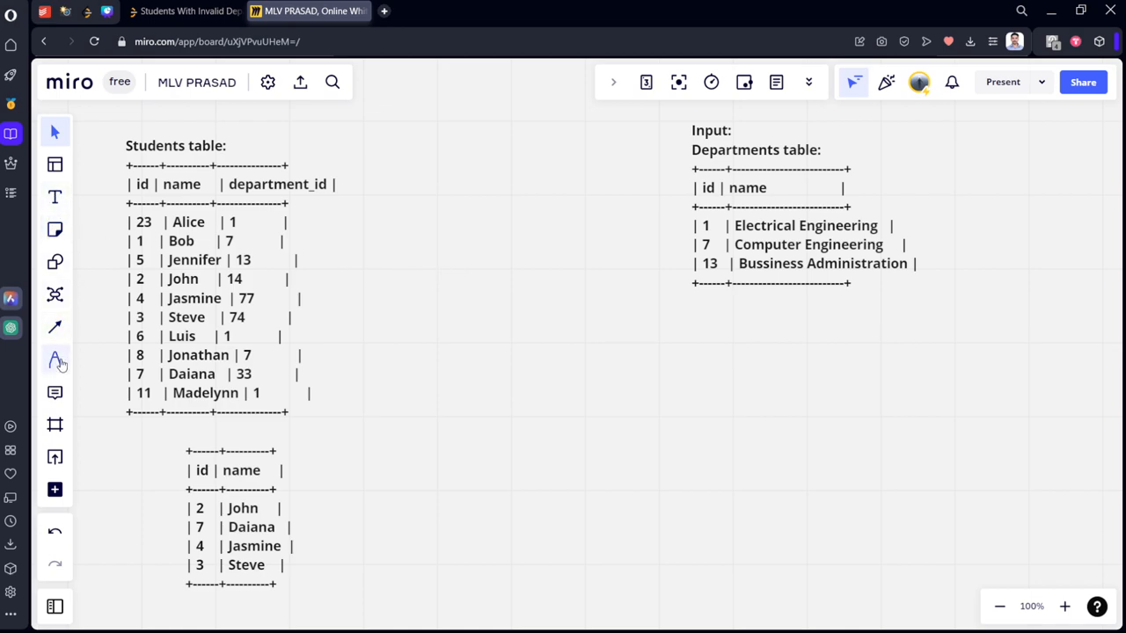
# With the pen, circle and link Students department_id to Departments id
pyautogui.click(54, 361)
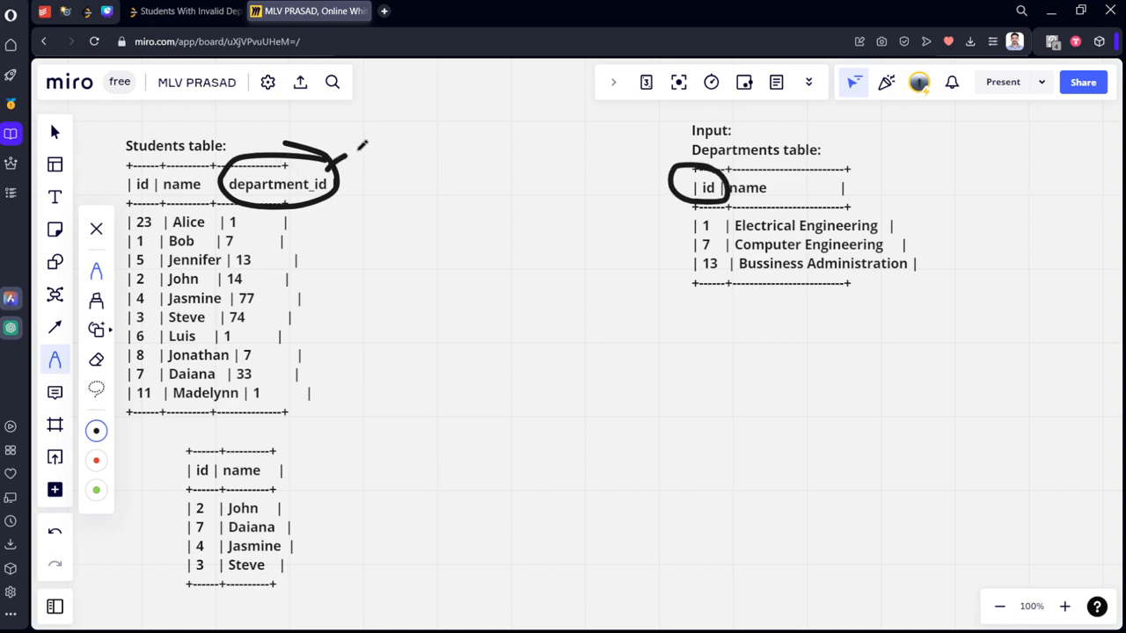
pyautogui.moveTo(343, 149); pyautogui.dragTo(677, 167)
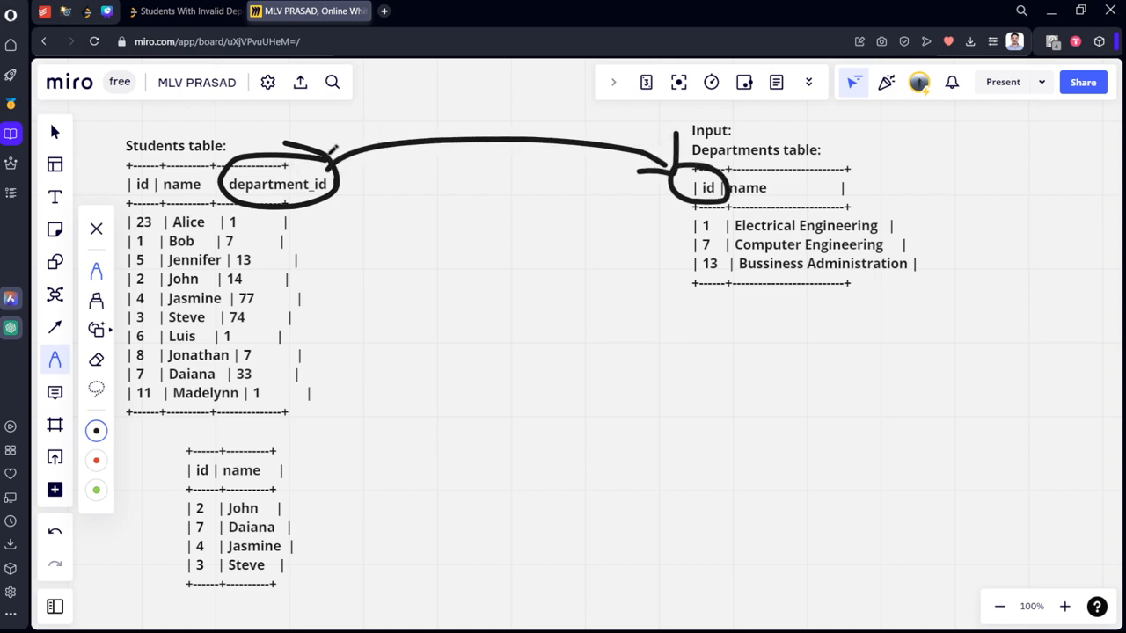
pyautogui.moveTo(329, 182); pyautogui.dragTo(429, 183)
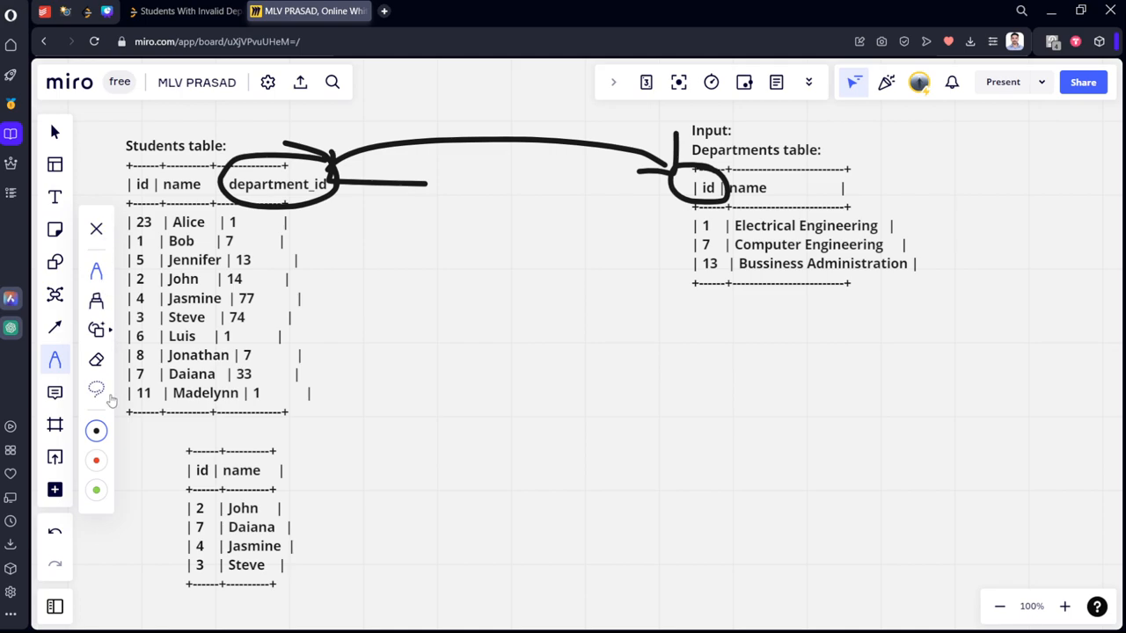
pyautogui.moveTo(97, 449)
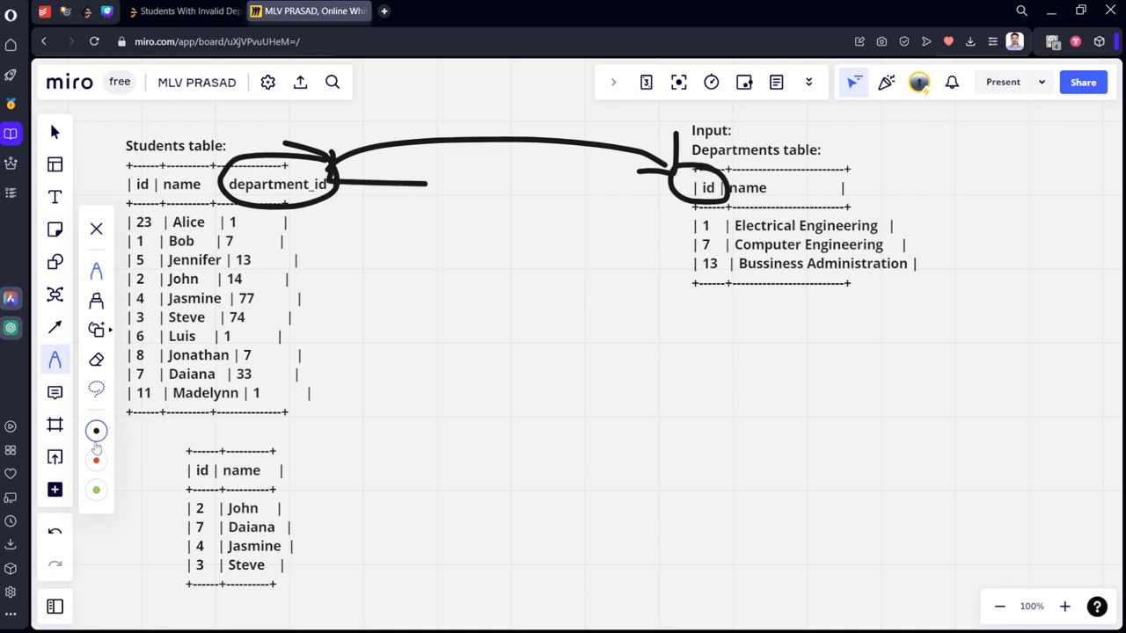
pyautogui.click(95, 430)
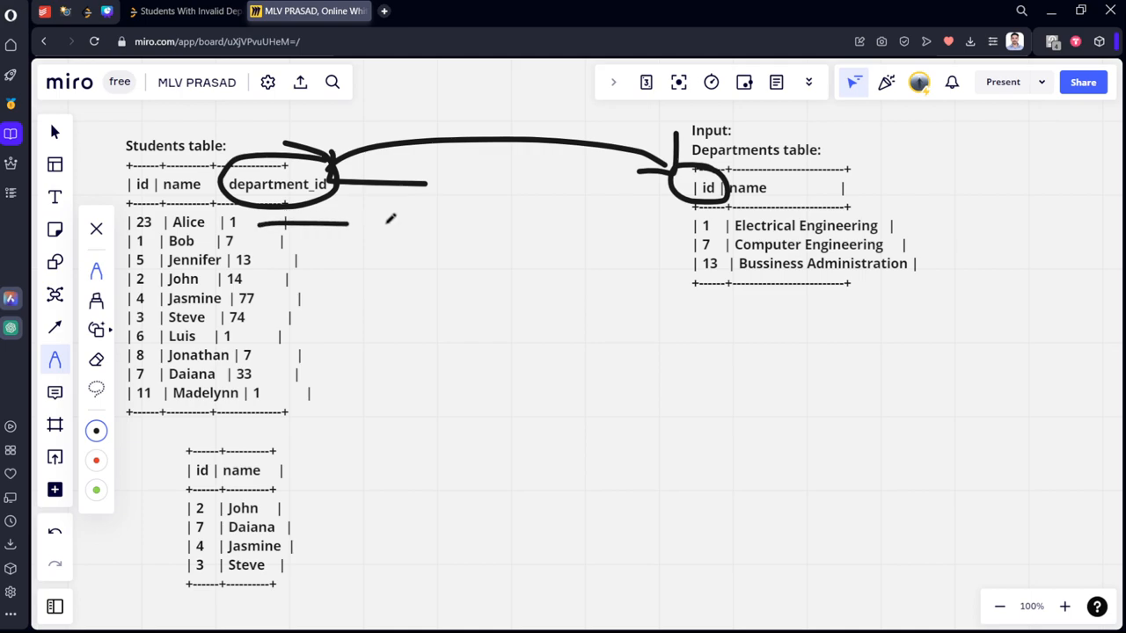
# Connect Alice, Bob, Jennifer to departments 1, 7, 13 and cross John and Jasmine
pyautogui.moveTo(264, 224); pyautogui.dragTo(695, 224)
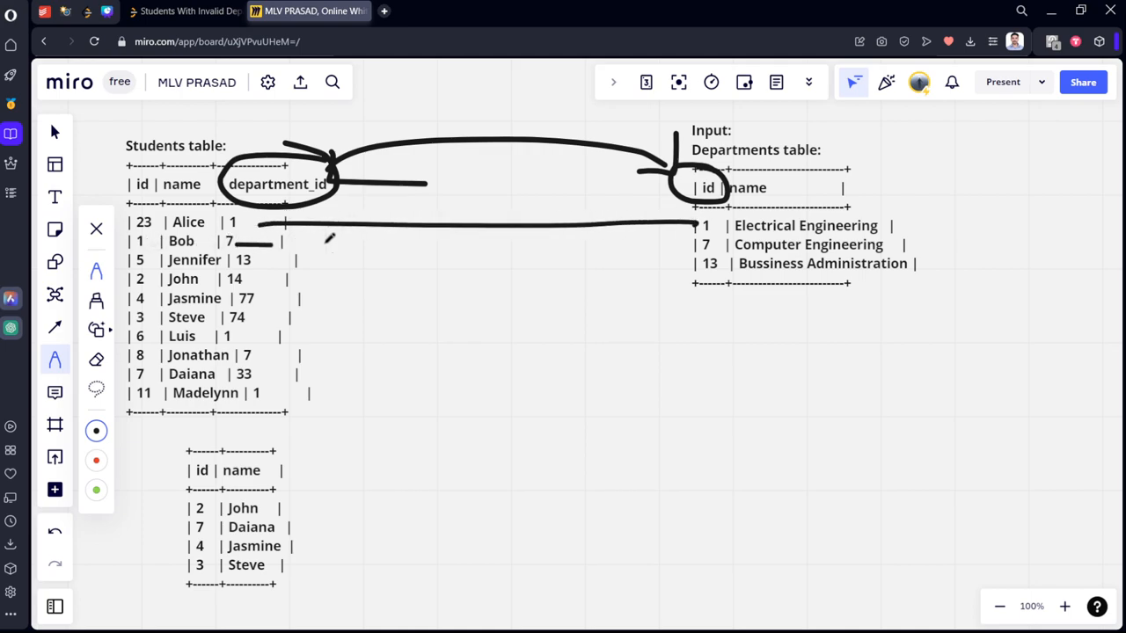
pyautogui.moveTo(233, 242); pyautogui.dragTo(699, 244)
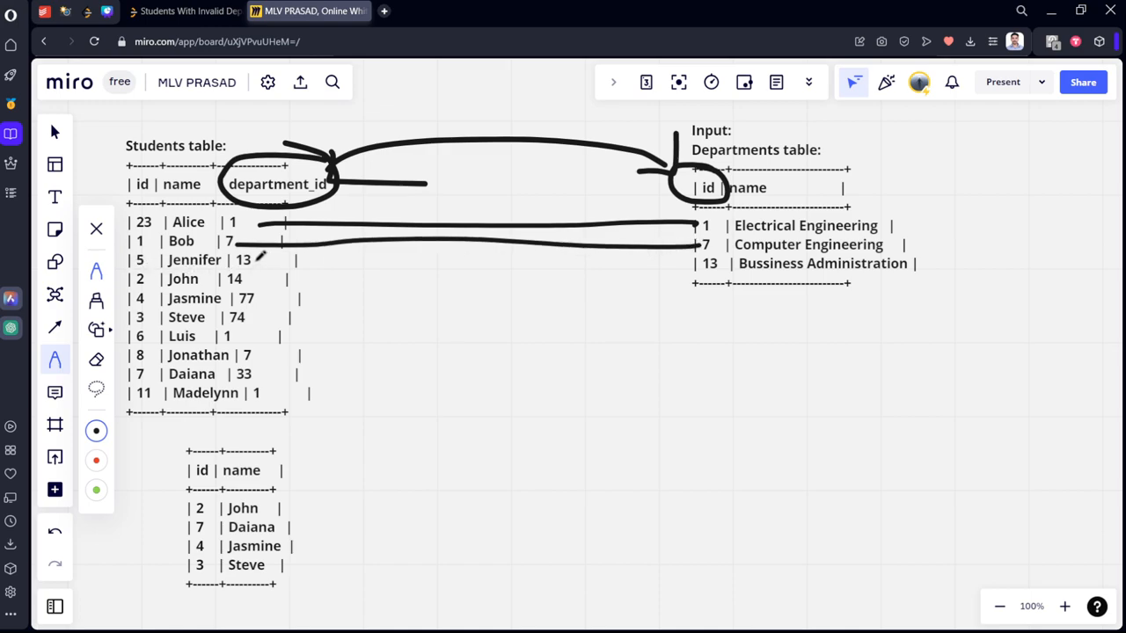
pyautogui.moveTo(264, 259); pyautogui.dragTo(703, 263)
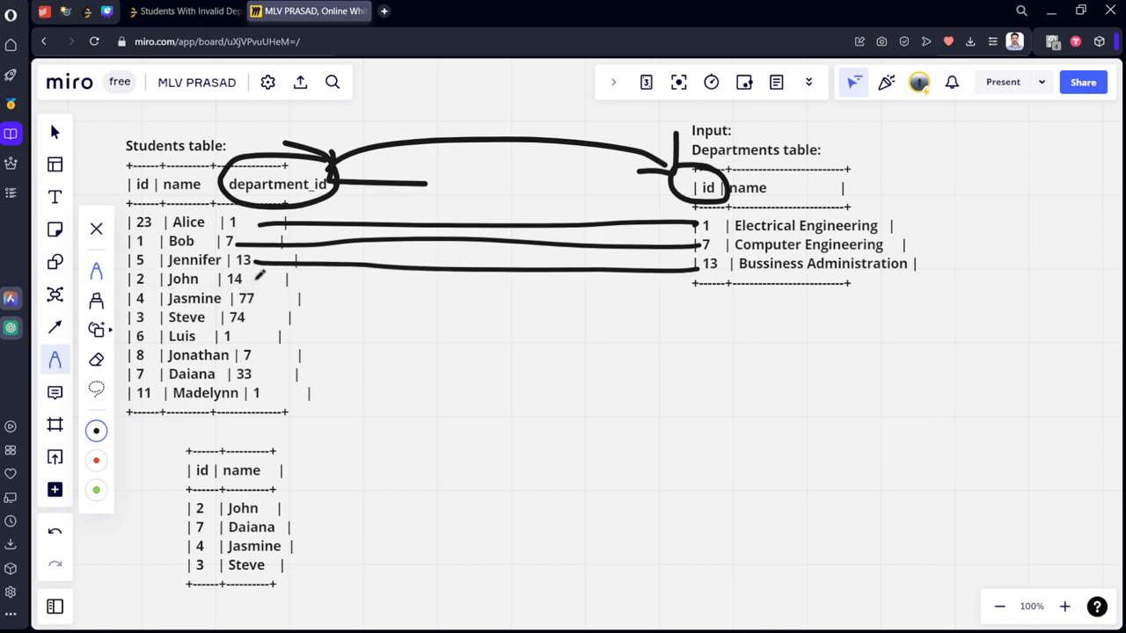
pyautogui.moveTo(263, 272); pyautogui.dragTo(695, 330)
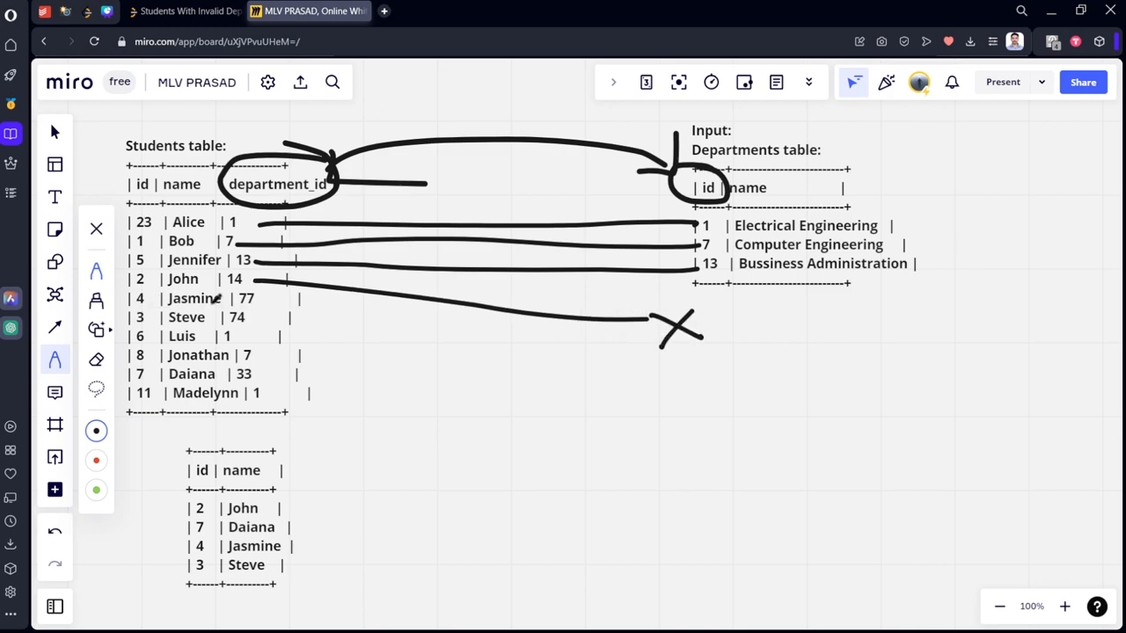
pyautogui.moveTo(294, 305); pyautogui.dragTo(690, 359)
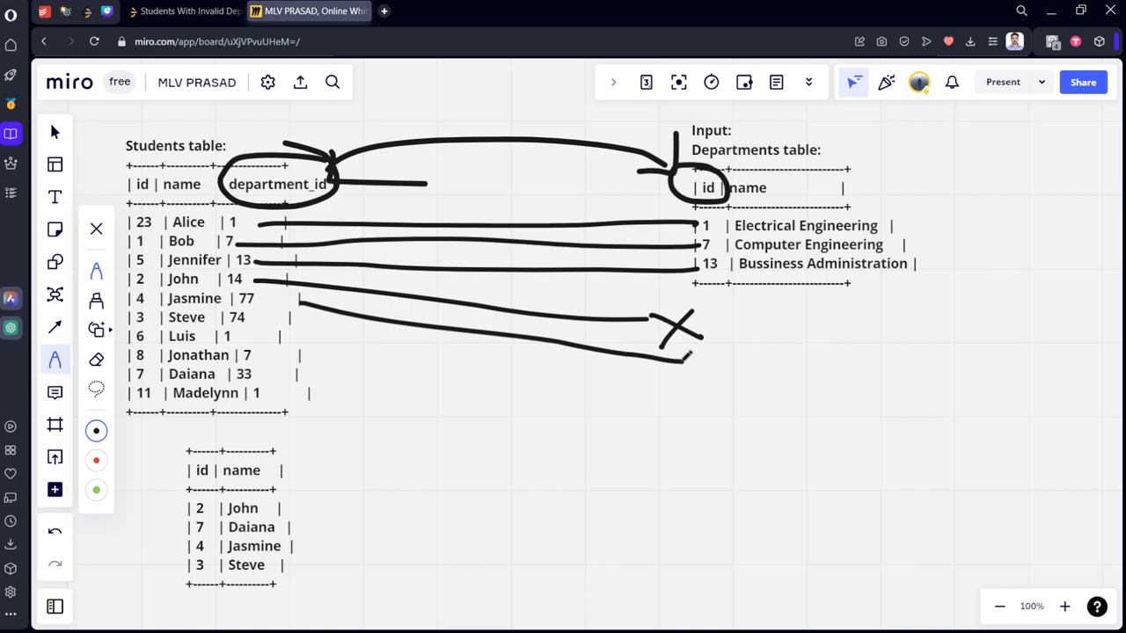
pyautogui.moveTo(664, 347); pyautogui.dragTo(717, 378)
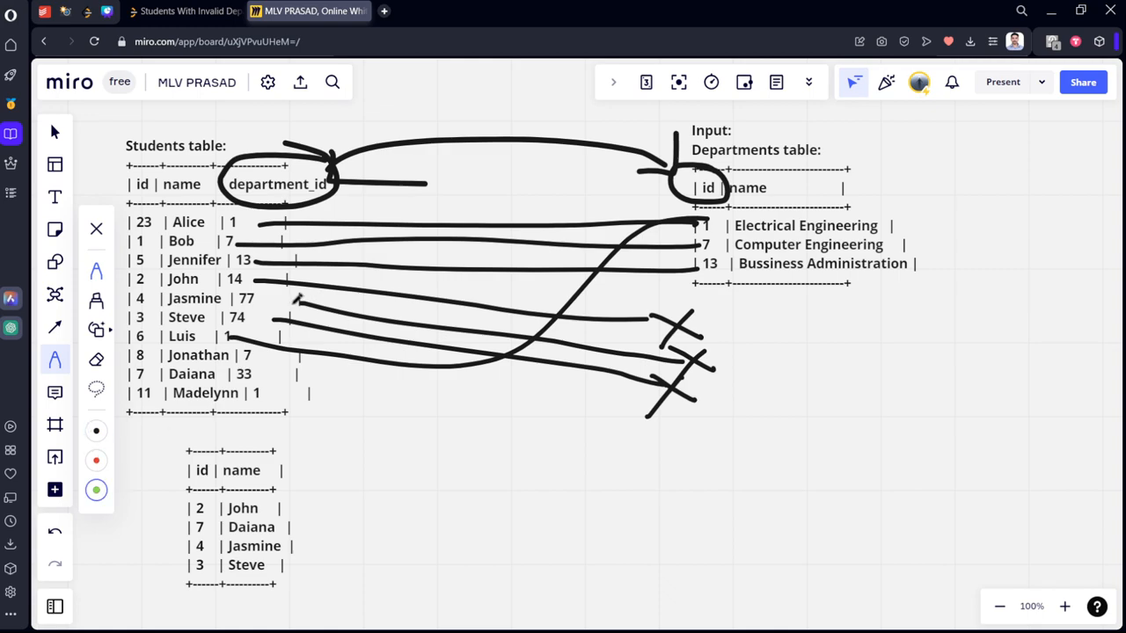
# Tick matched students green, mark John, Jasmine, Steve, Daiana red, and circle the crosses
pyautogui.moveTo(246, 229); pyautogui.dragTo(277, 207)
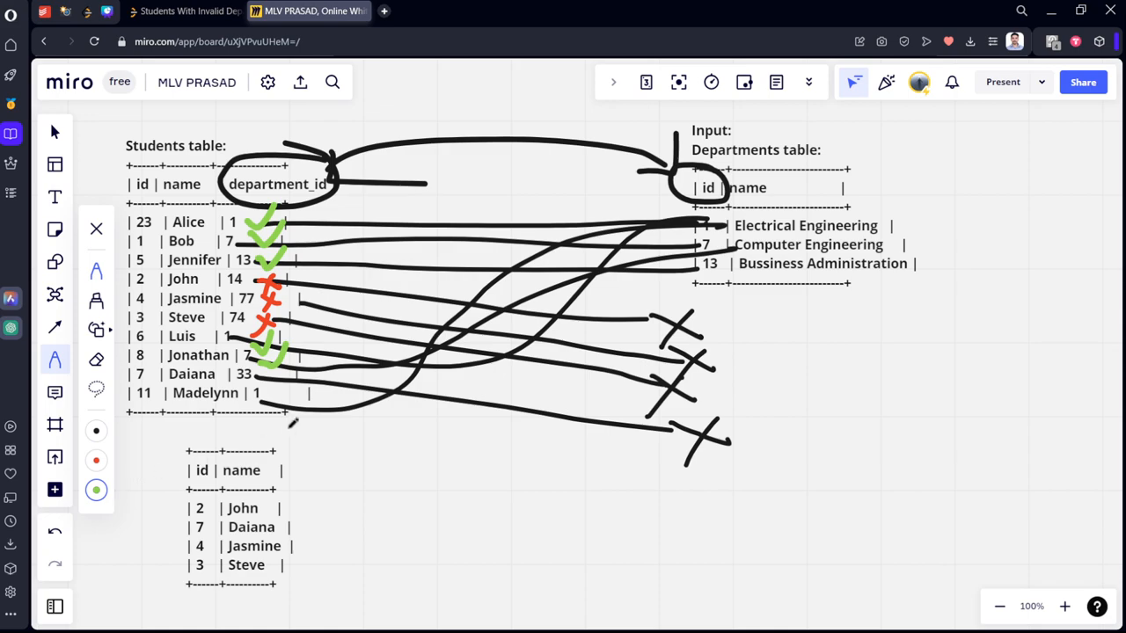
pyautogui.moveTo(268, 391); pyautogui.dragTo(281, 404)
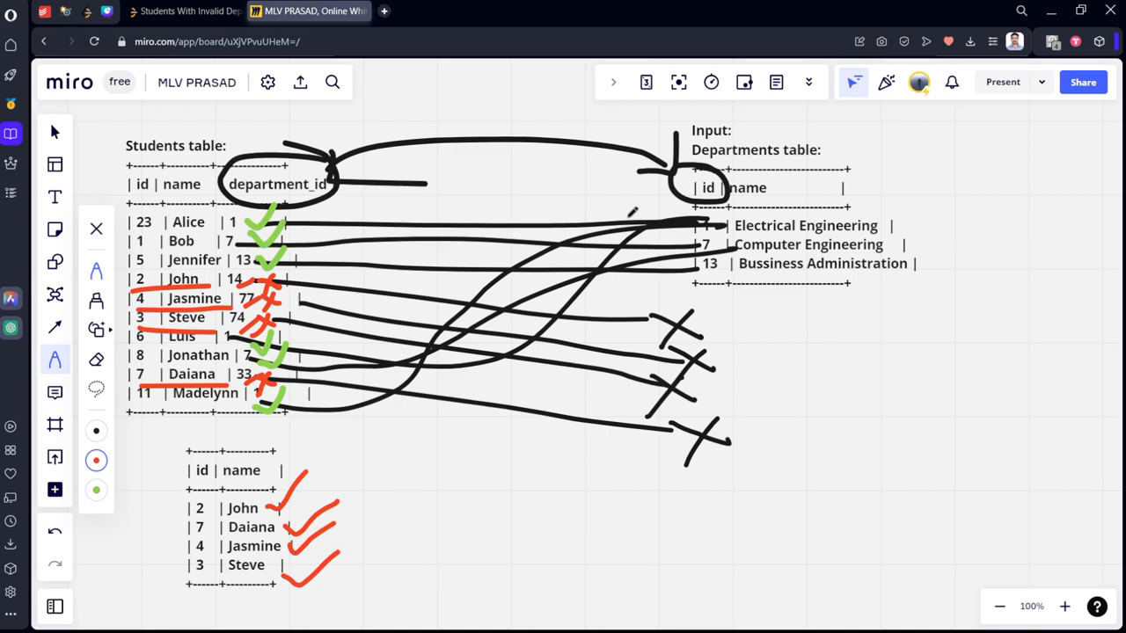
pyautogui.moveTo(527, 131); pyautogui.dragTo(950, 151)
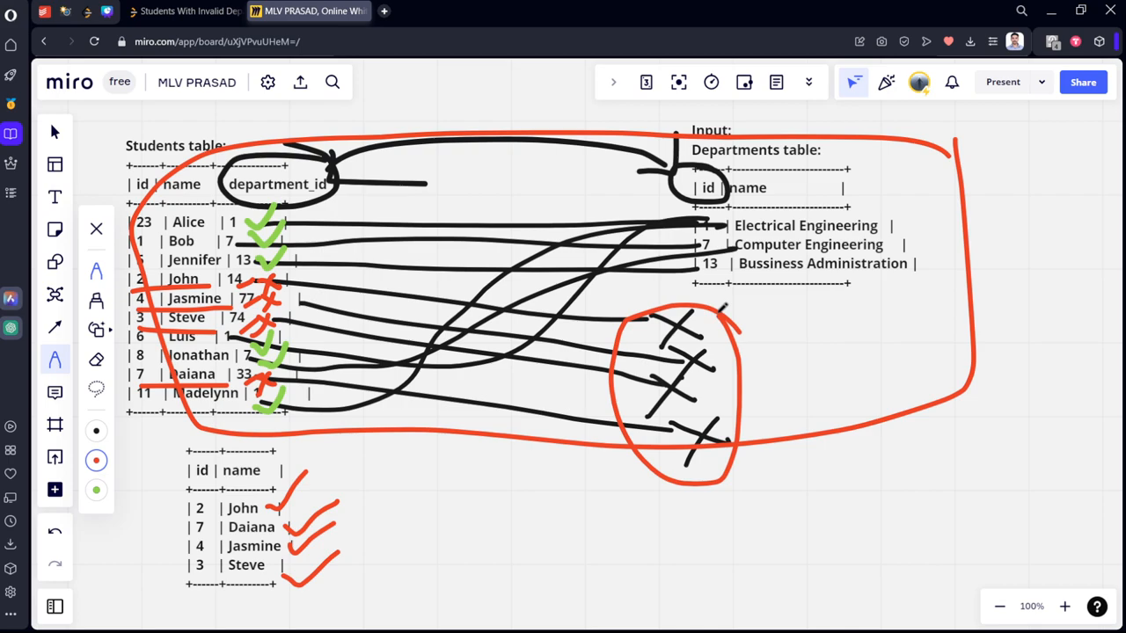
pyautogui.moveTo(726, 370); pyautogui.dragTo(778, 400)
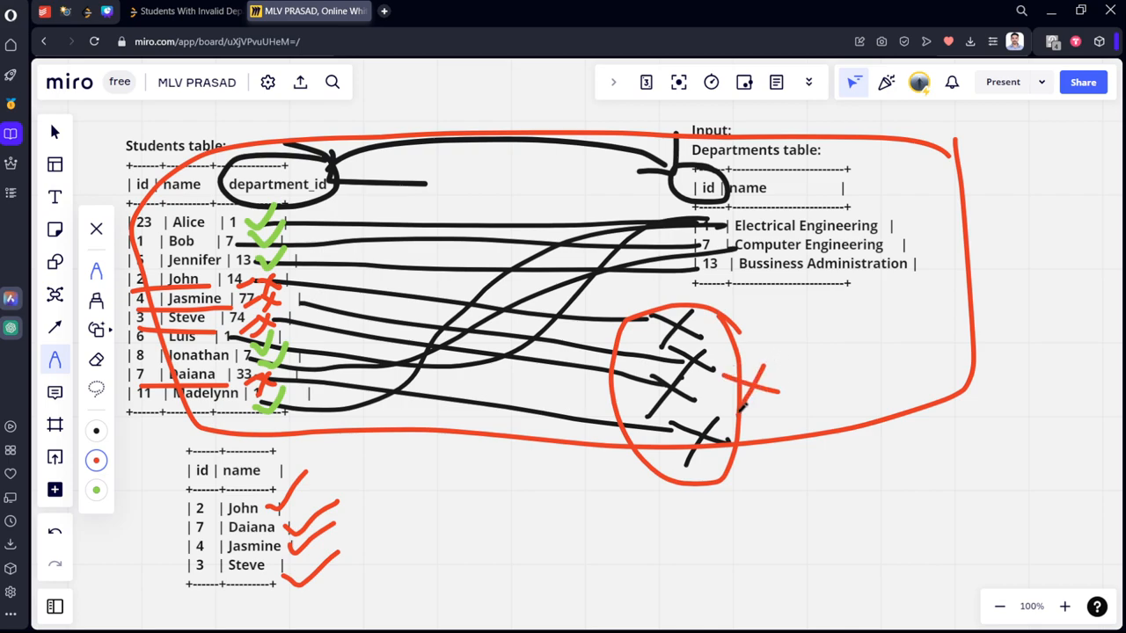
pyautogui.click(185, 11)
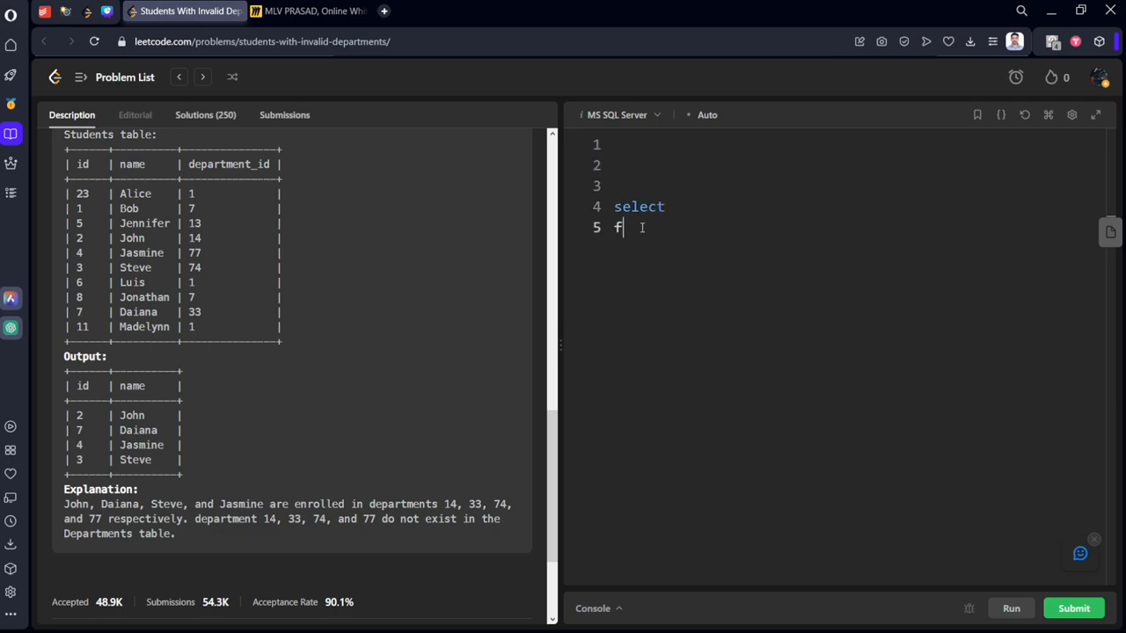
# Write 'from Studnents a left join Departments b' in the query
pyautogui.write('rom')
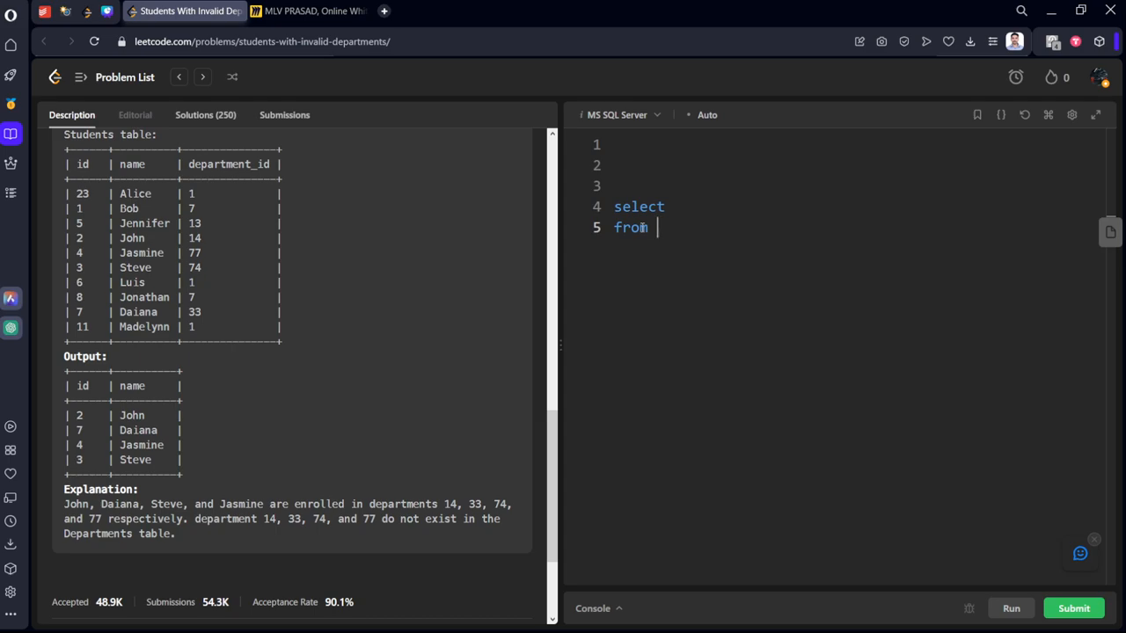
pyautogui.scroll(3)
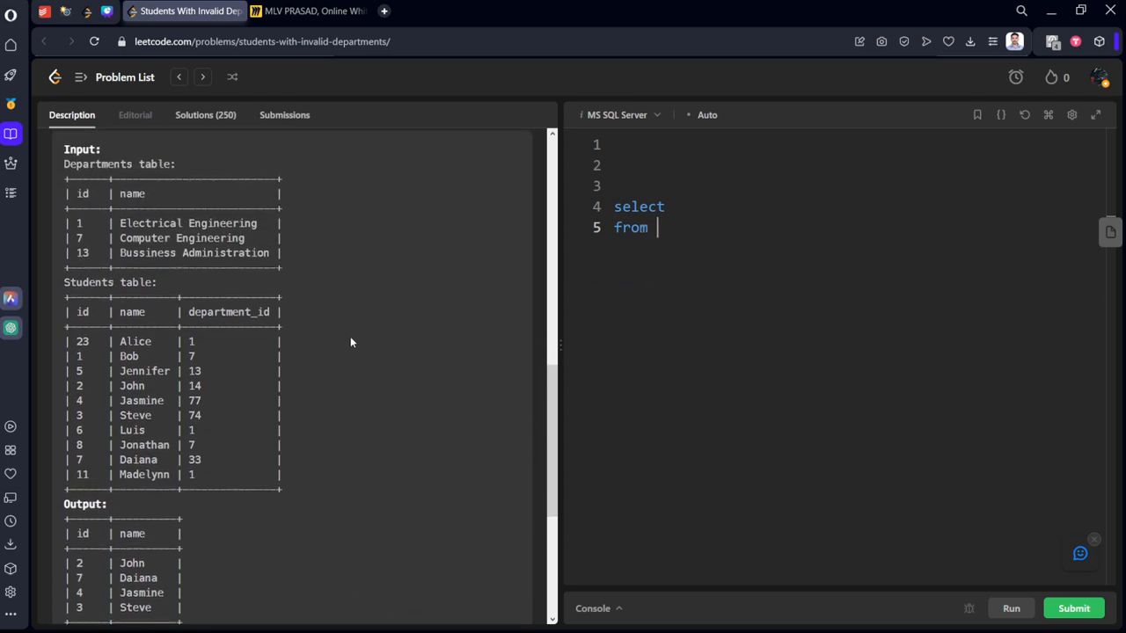
pyautogui.write('Studnet')
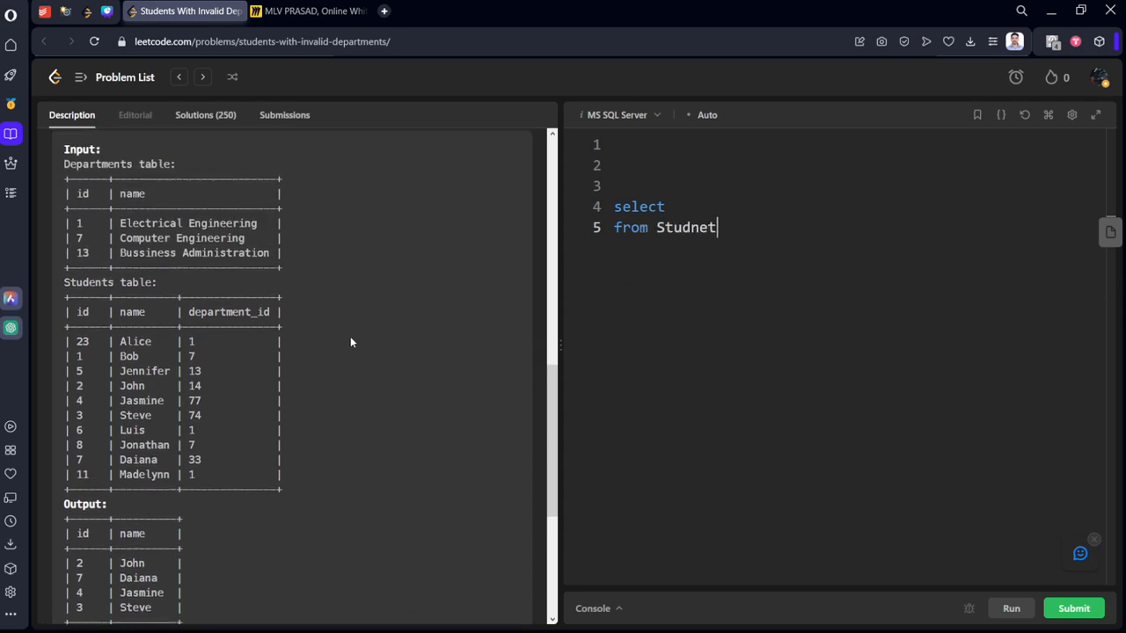
pyautogui.write('st')
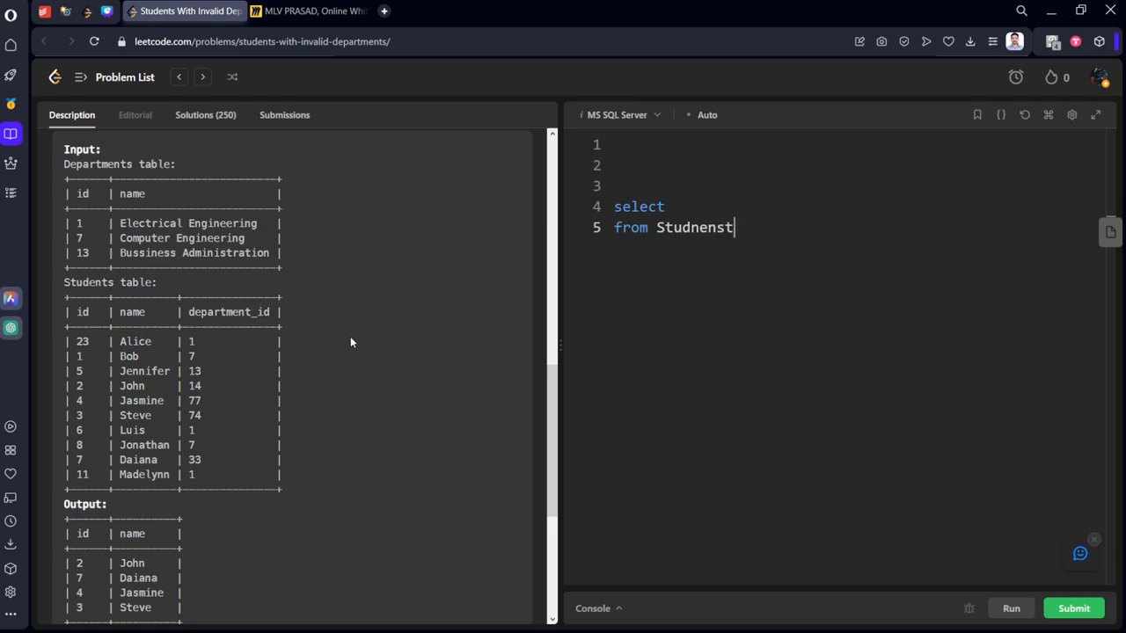
pyautogui.write('s a')
pyautogui.write('left')
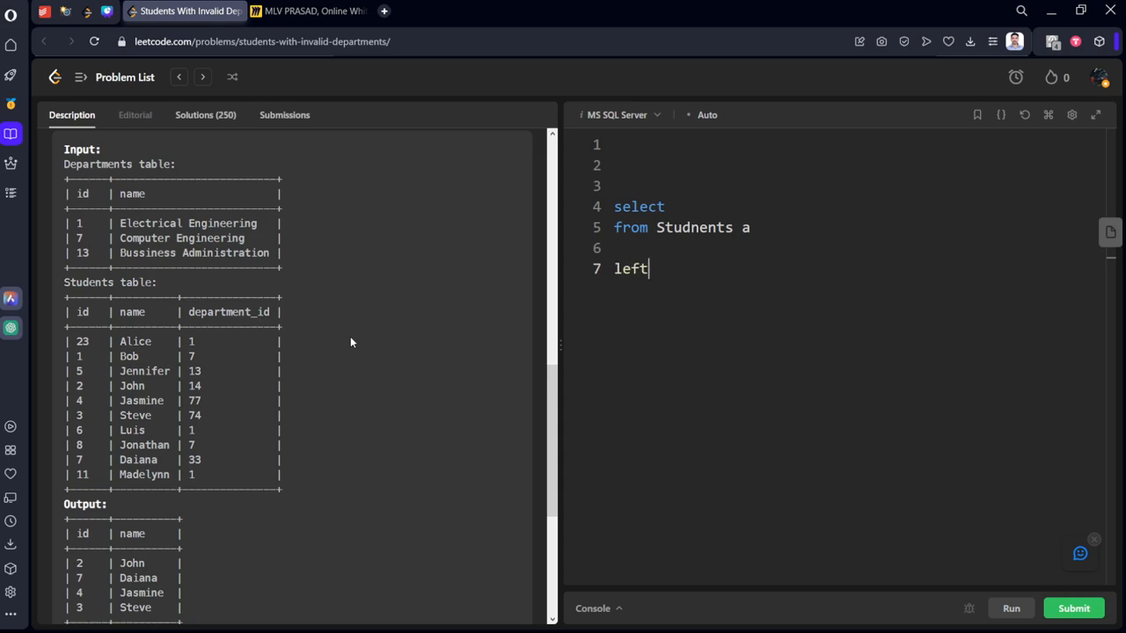
pyautogui.write('join')
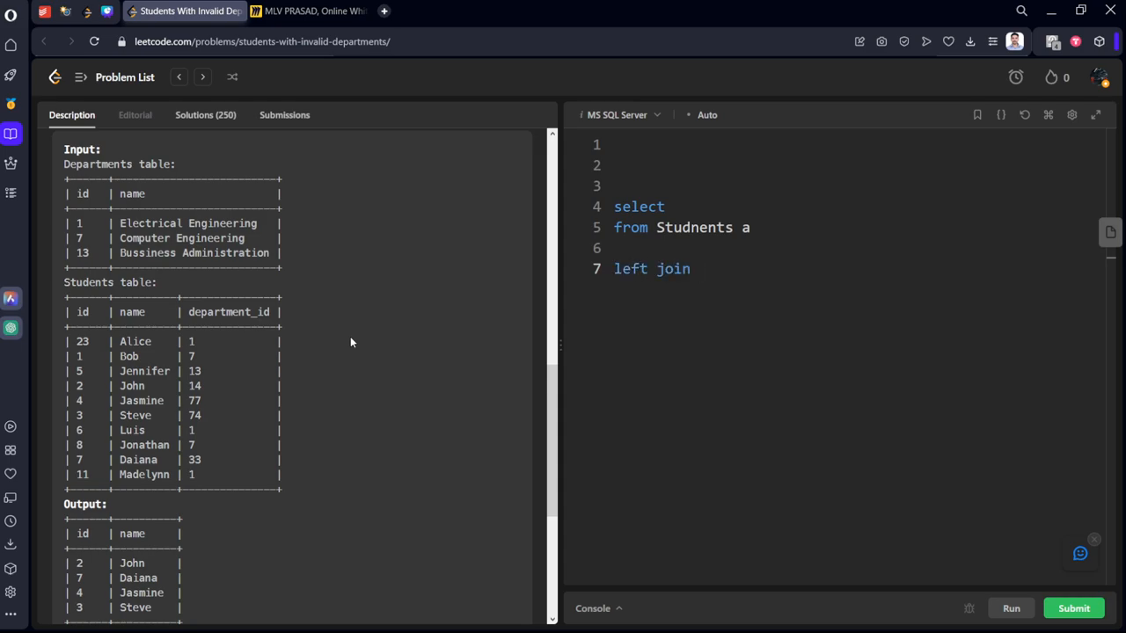
pyautogui.write('Departmen')
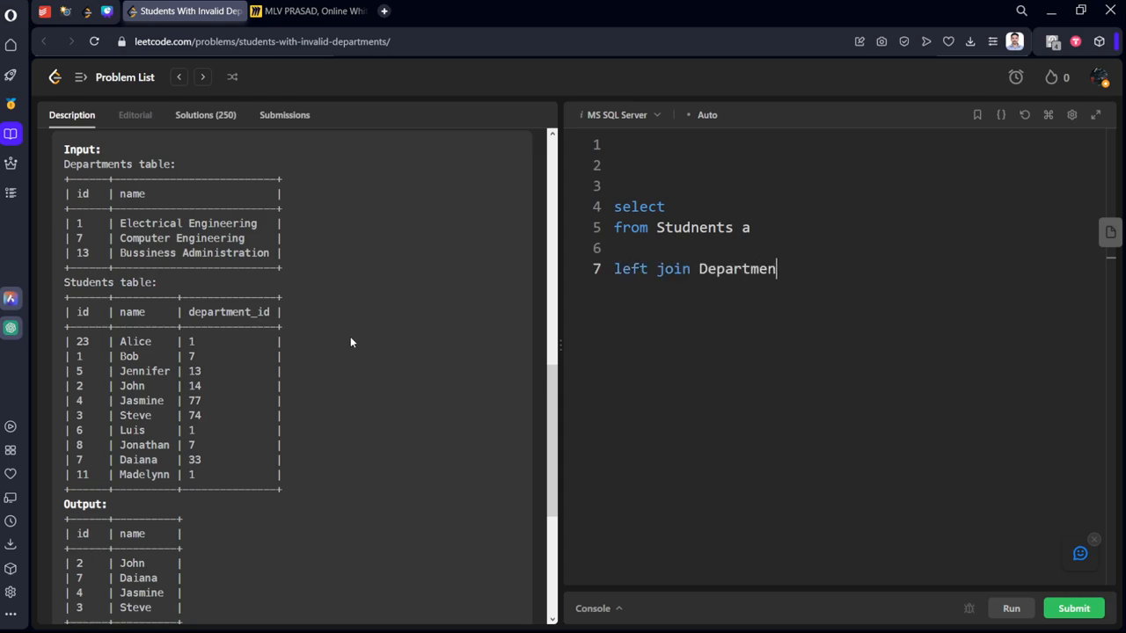
pyautogui.write('ts b')
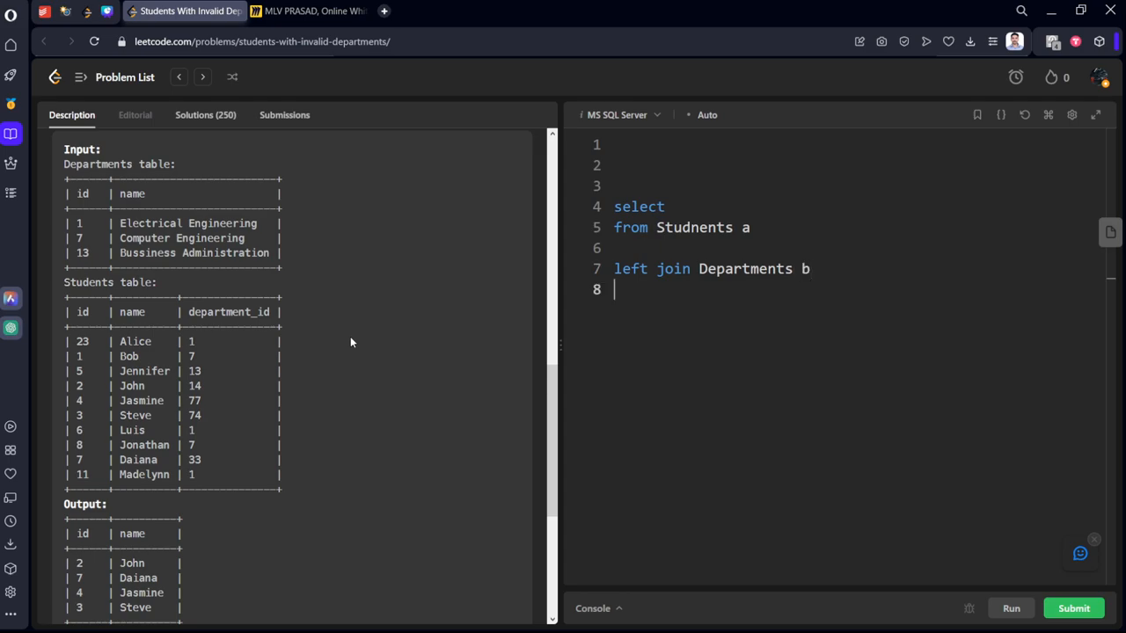
# Add the join condition 'on a.department_id = b.id' and explain it on Miro
pyautogui.write('on a.')
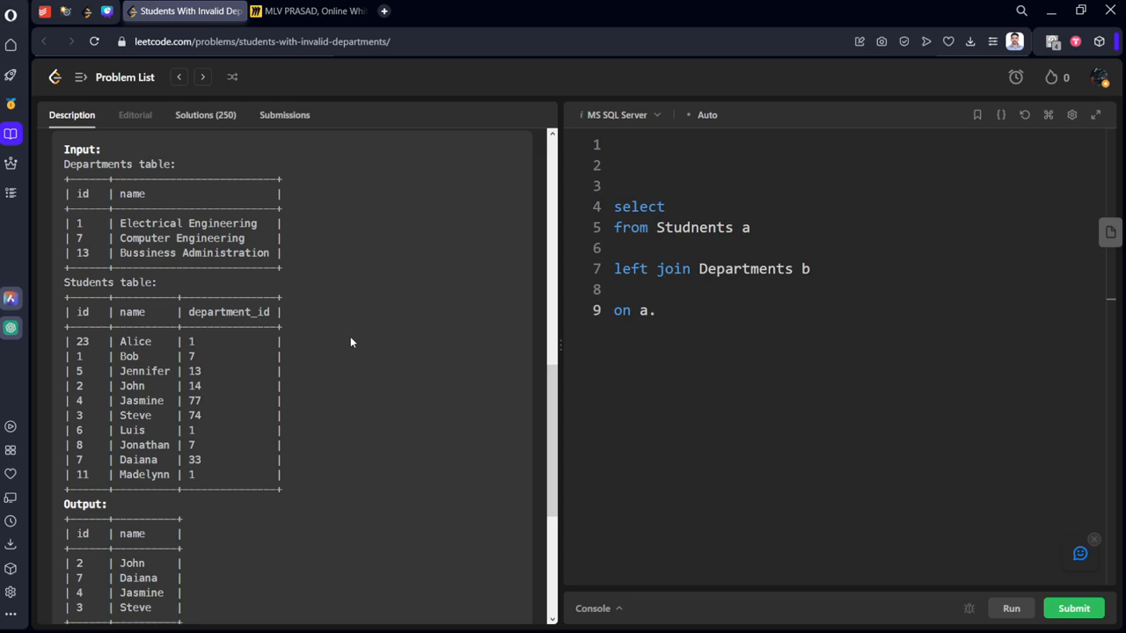
pyautogui.write('dep')
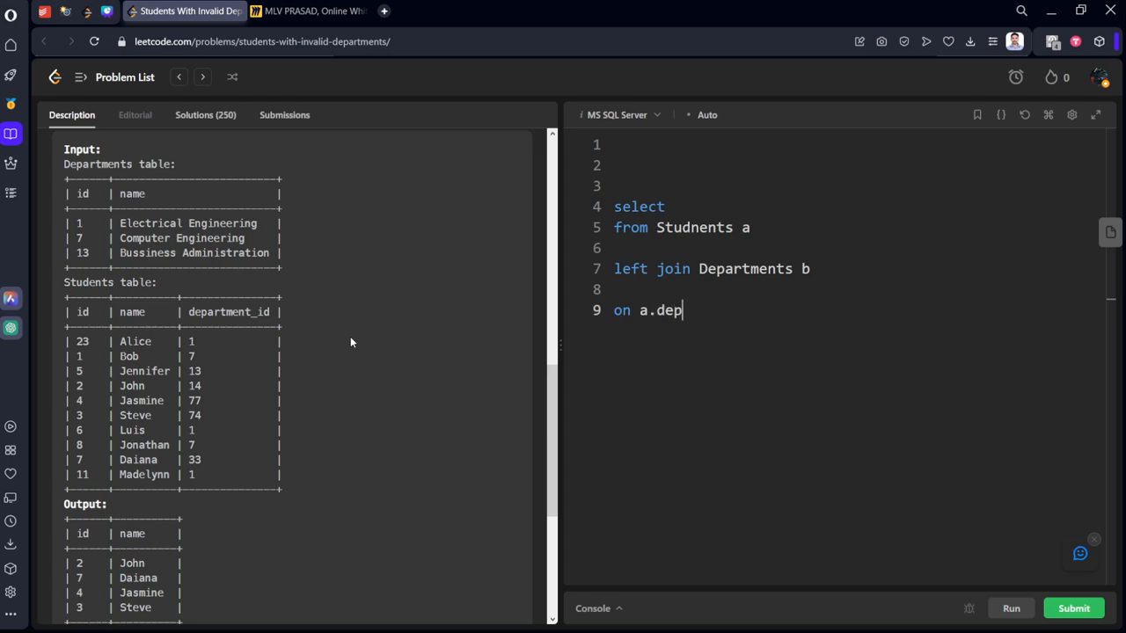
pyautogui.write('ar')
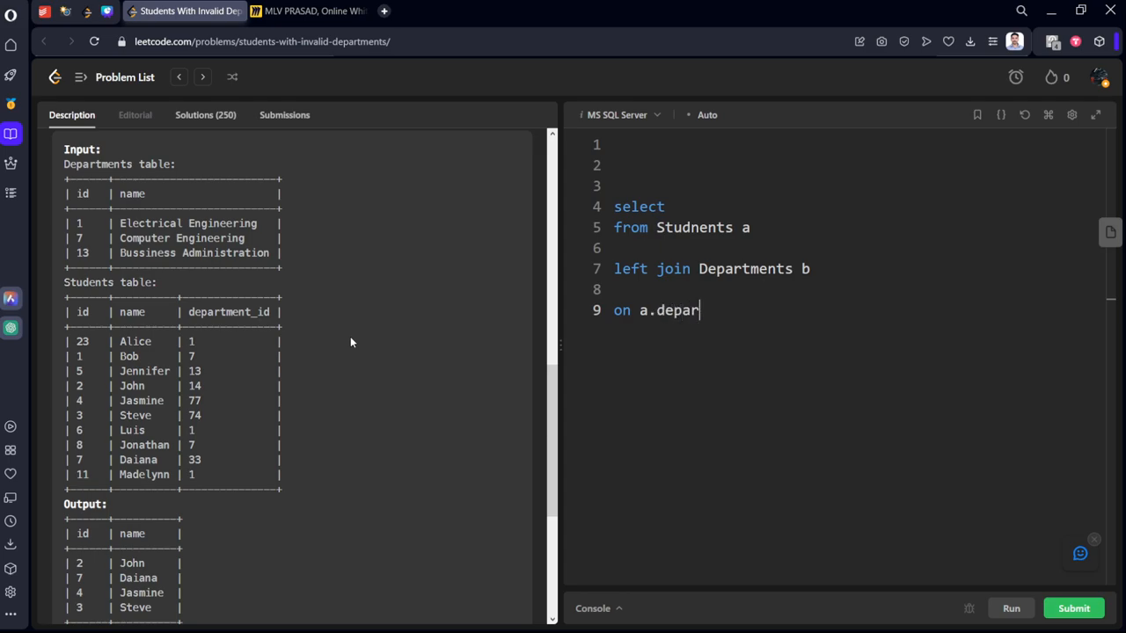
pyautogui.write('tment')
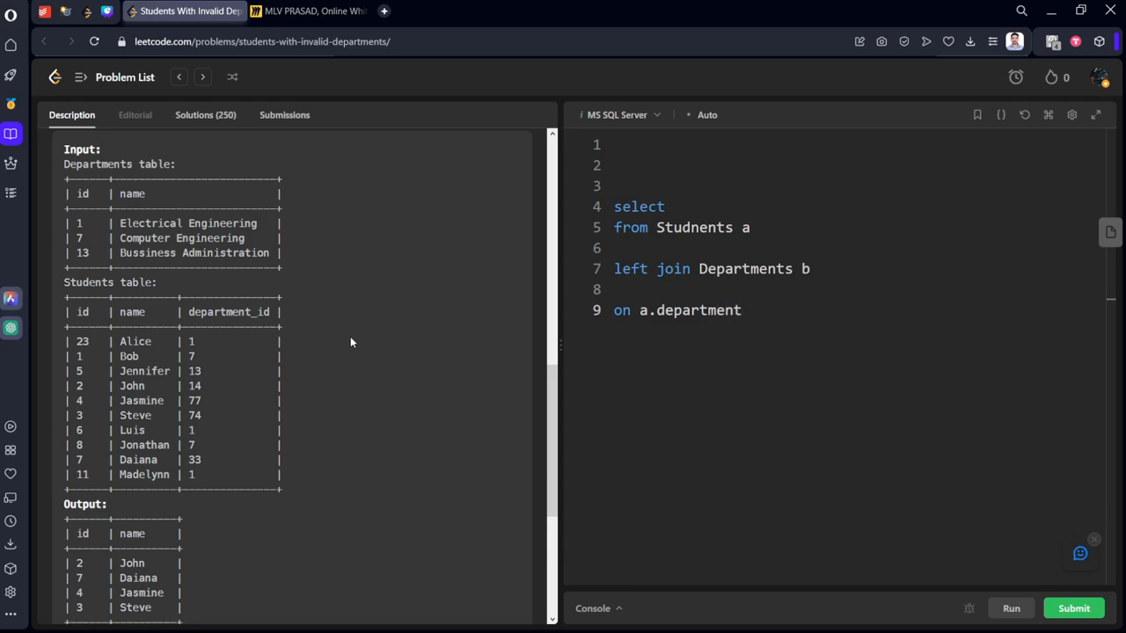
pyautogui.write('_id =')
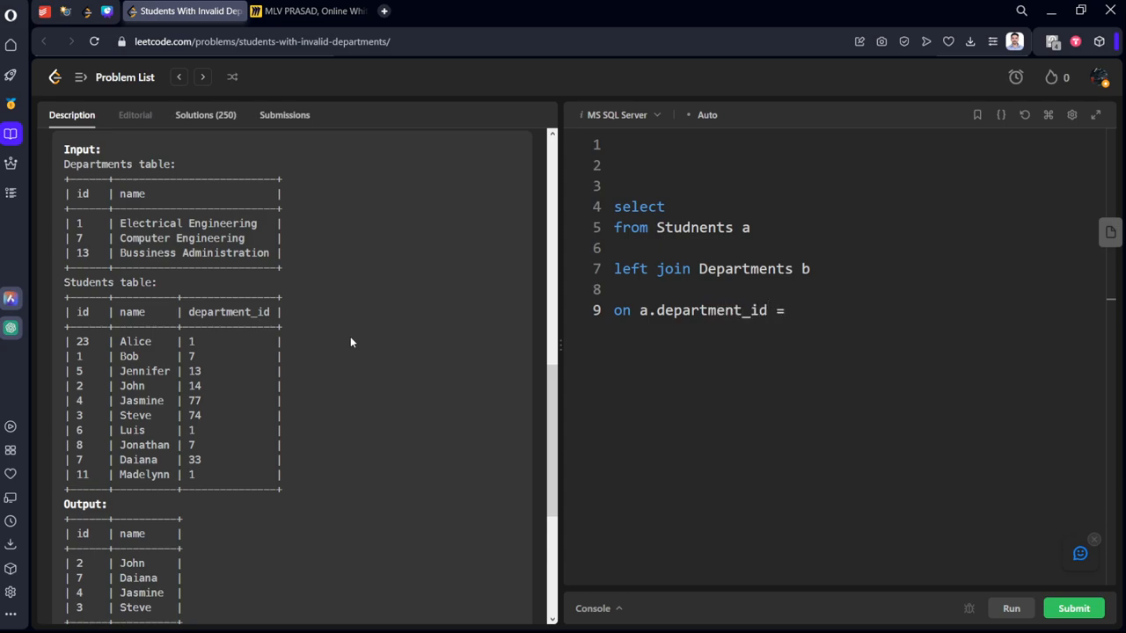
pyautogui.write('b.id')
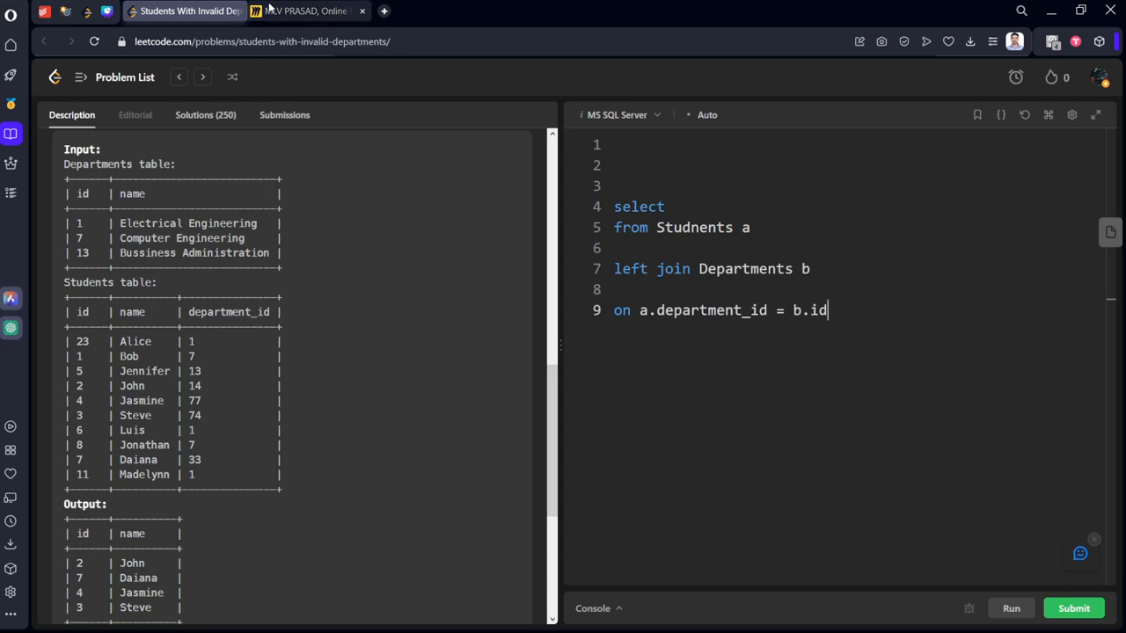
pyautogui.click(307, 11)
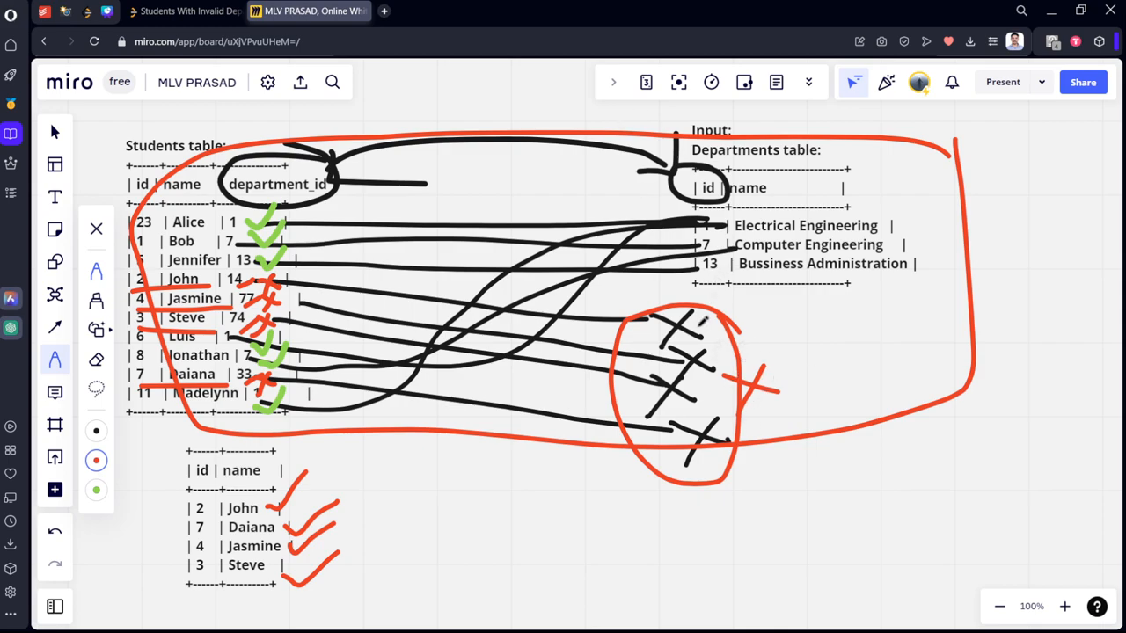
pyautogui.click(175, 11)
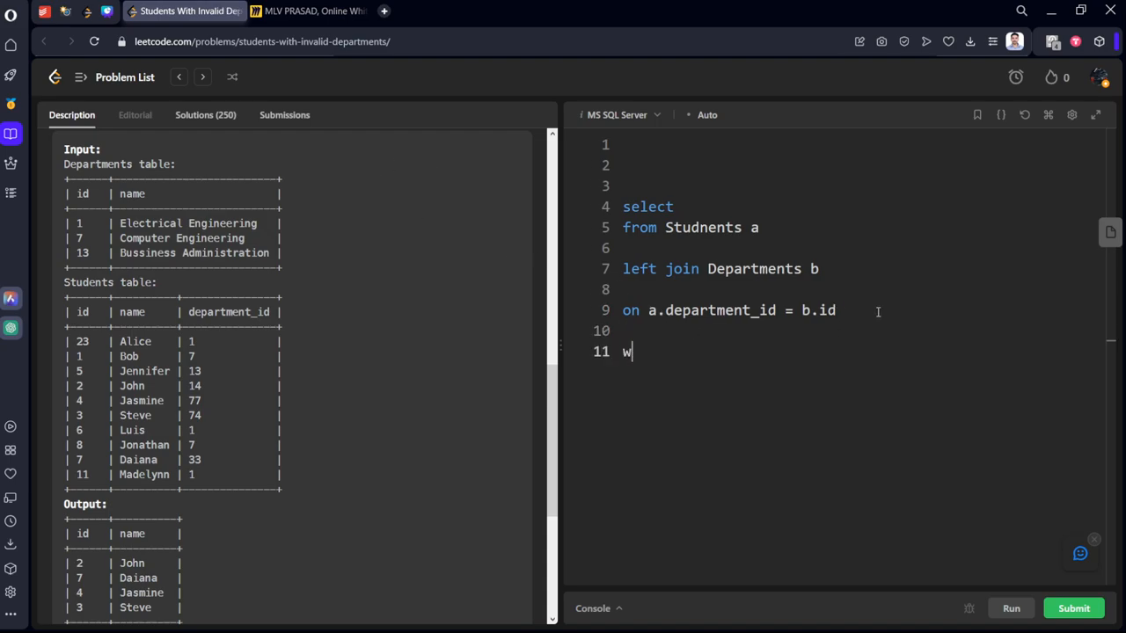
# Start the 'where' clause on line 11 and annotate 'Null' beside the Miro crosses
pyautogui.write('here')
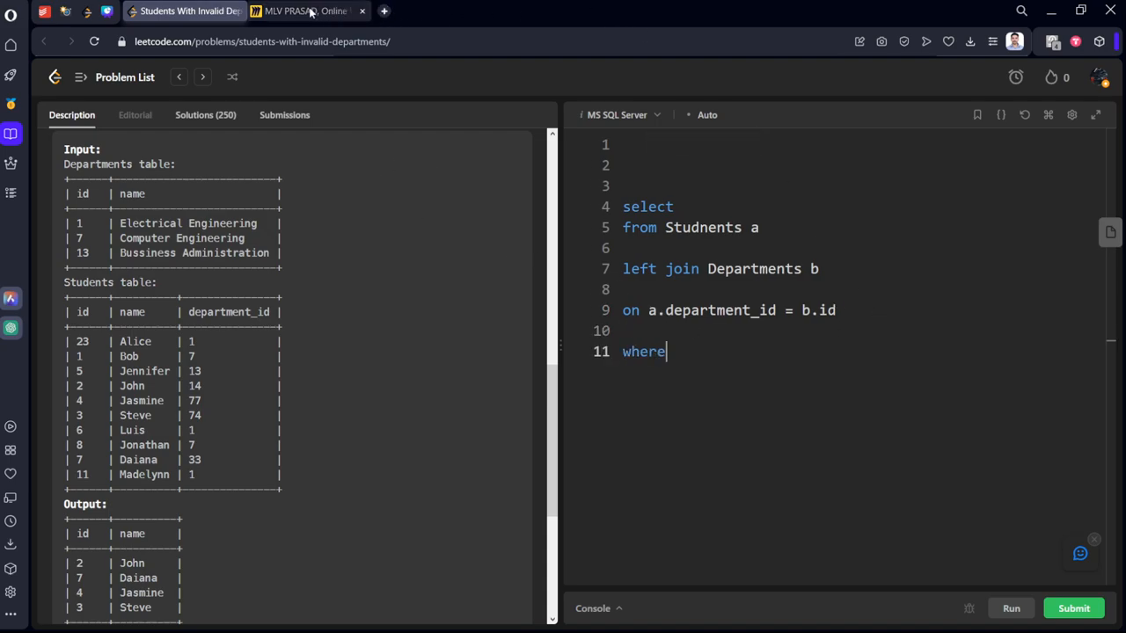
pyautogui.click(306, 10)
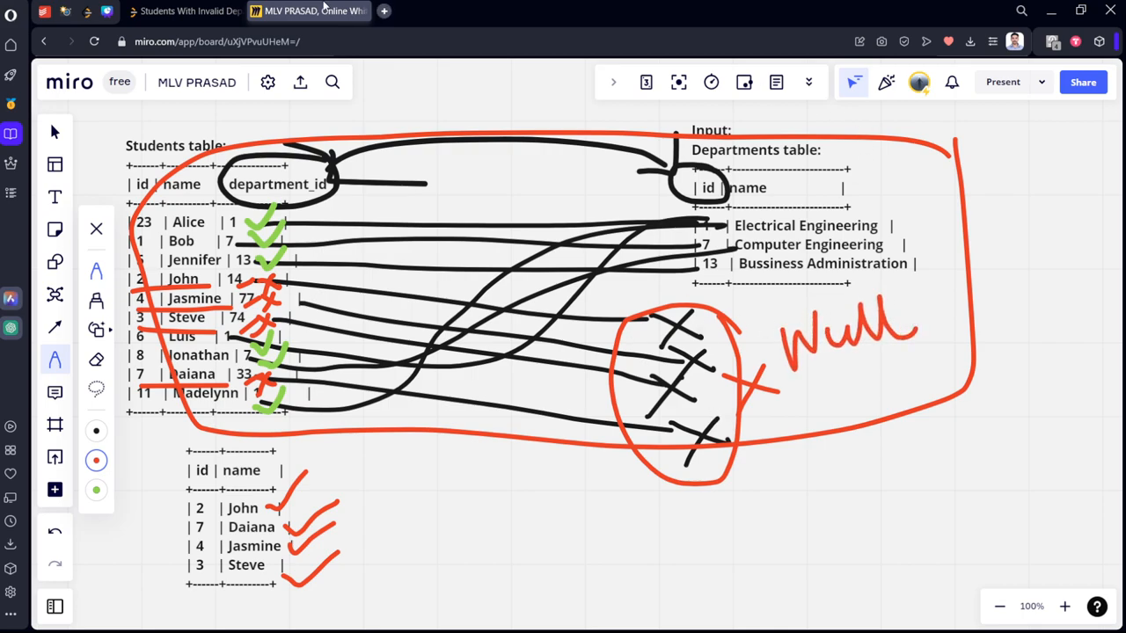
pyautogui.click(185, 10)
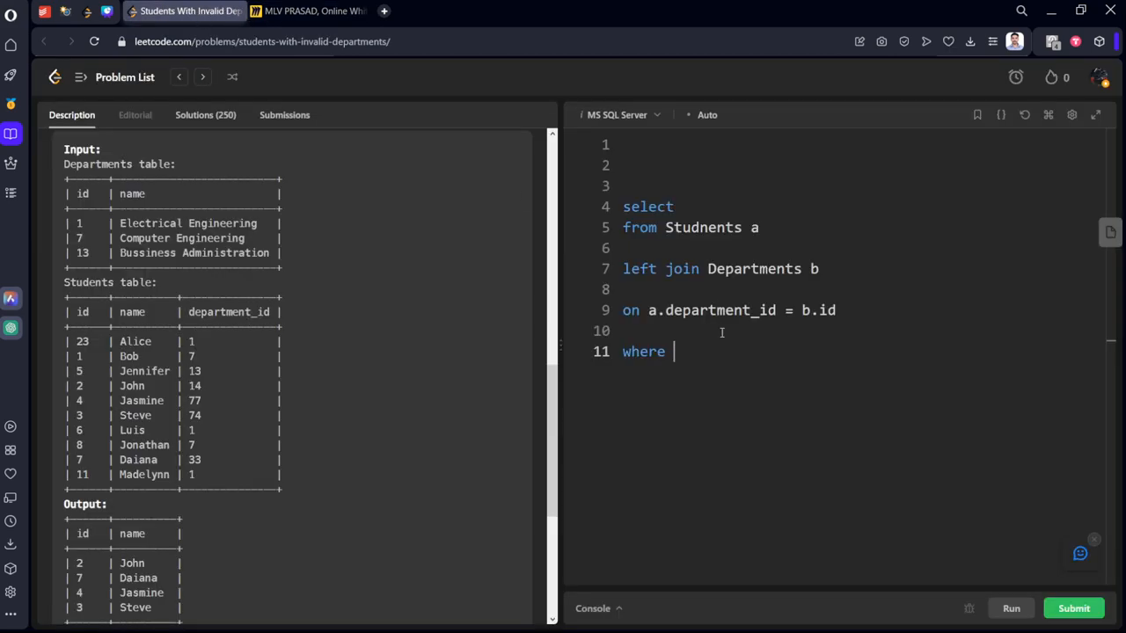
# Filter the rows with 'where b.id is null'
pyautogui.write('b.id')
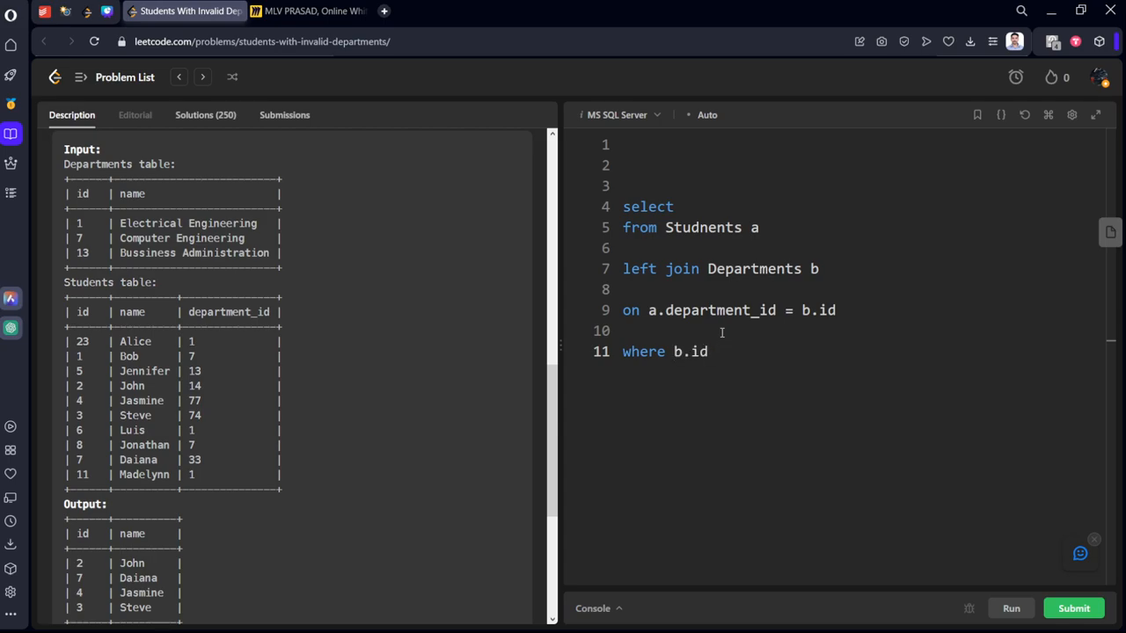
pyautogui.write('is nu')
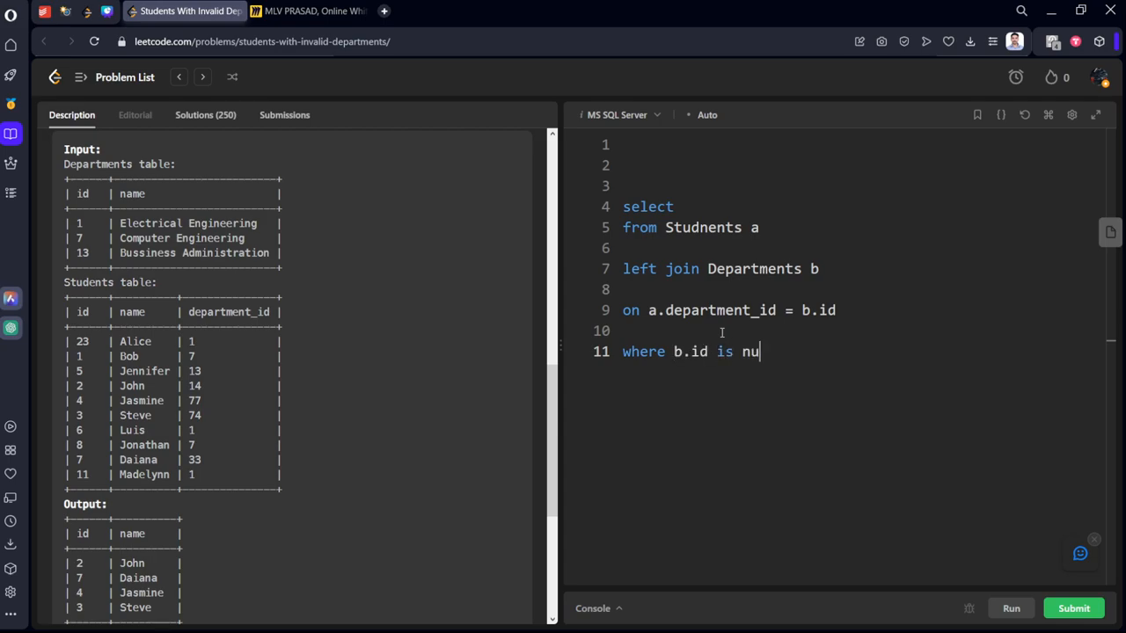
pyautogui.write('ll')
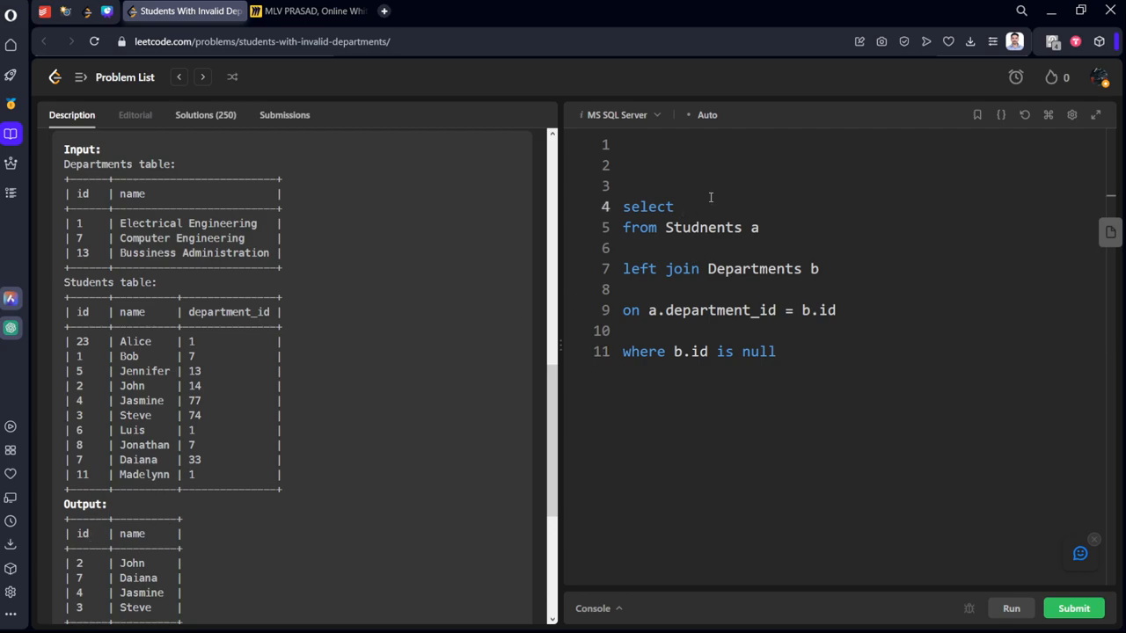
# Set the select list to 'a.id id, a.name as name'
pyautogui.click(690, 207)
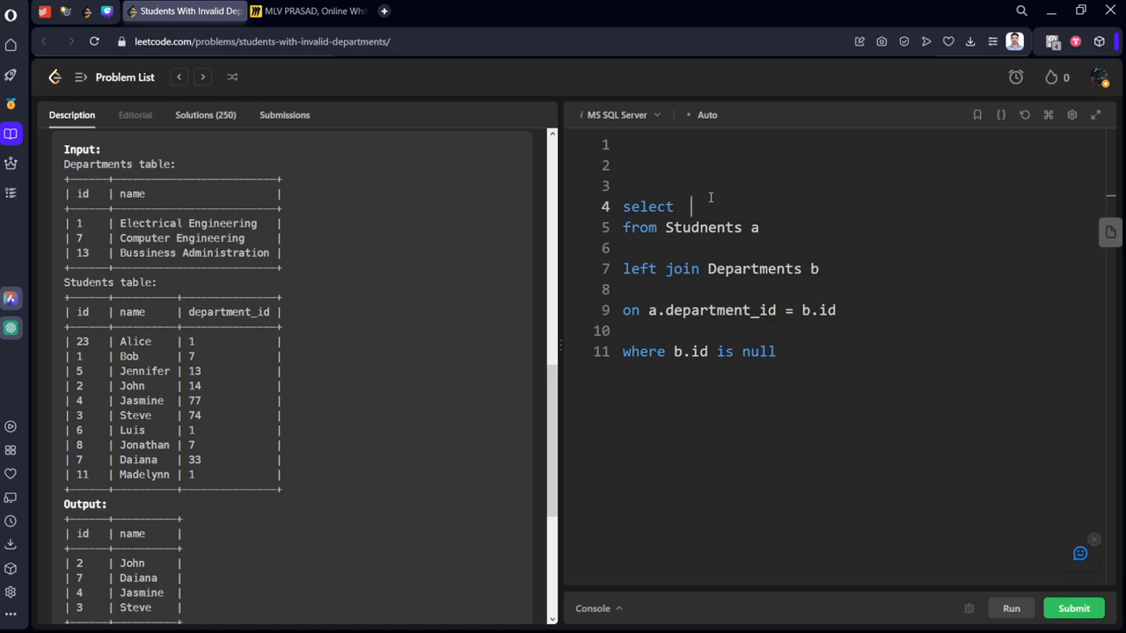
pyautogui.write('a.id id')
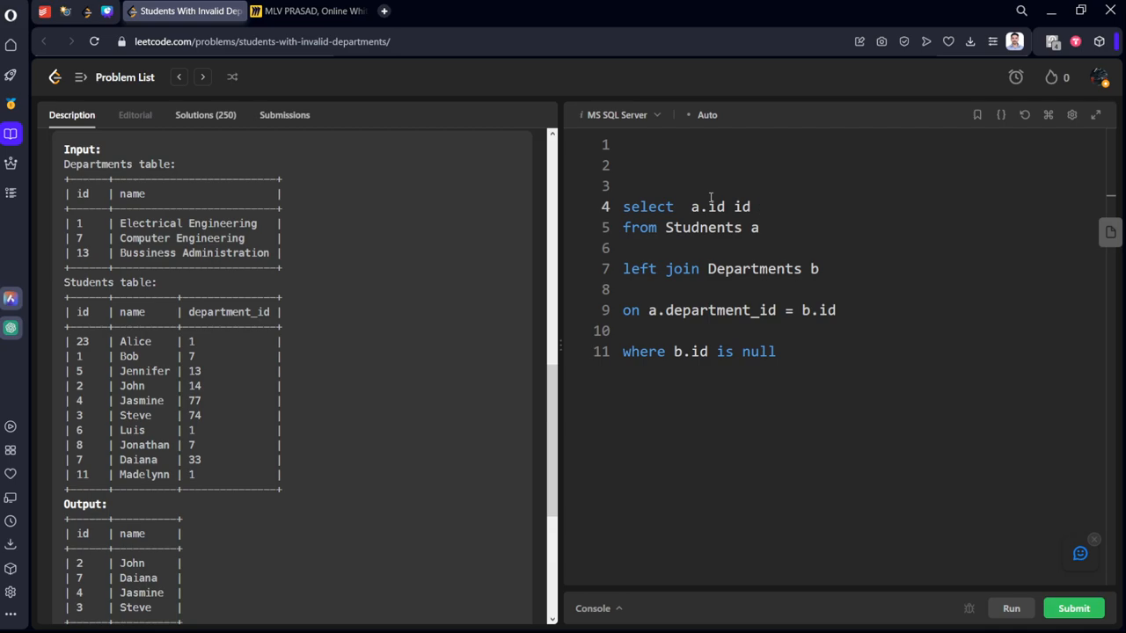
pyautogui.click(757, 206)
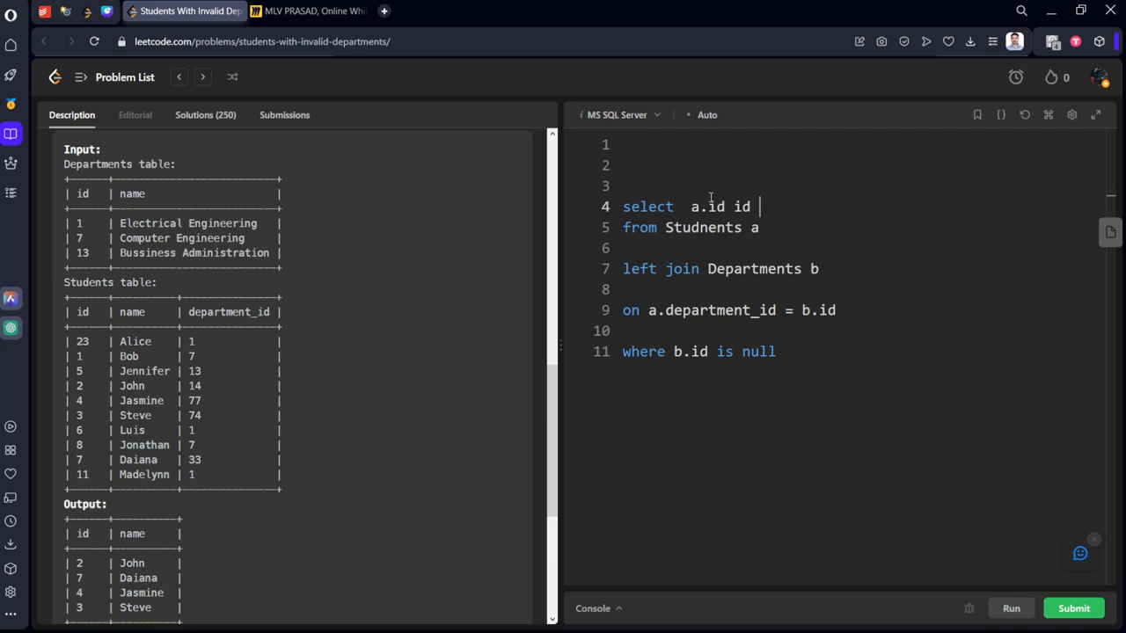
pyautogui.write(', name')
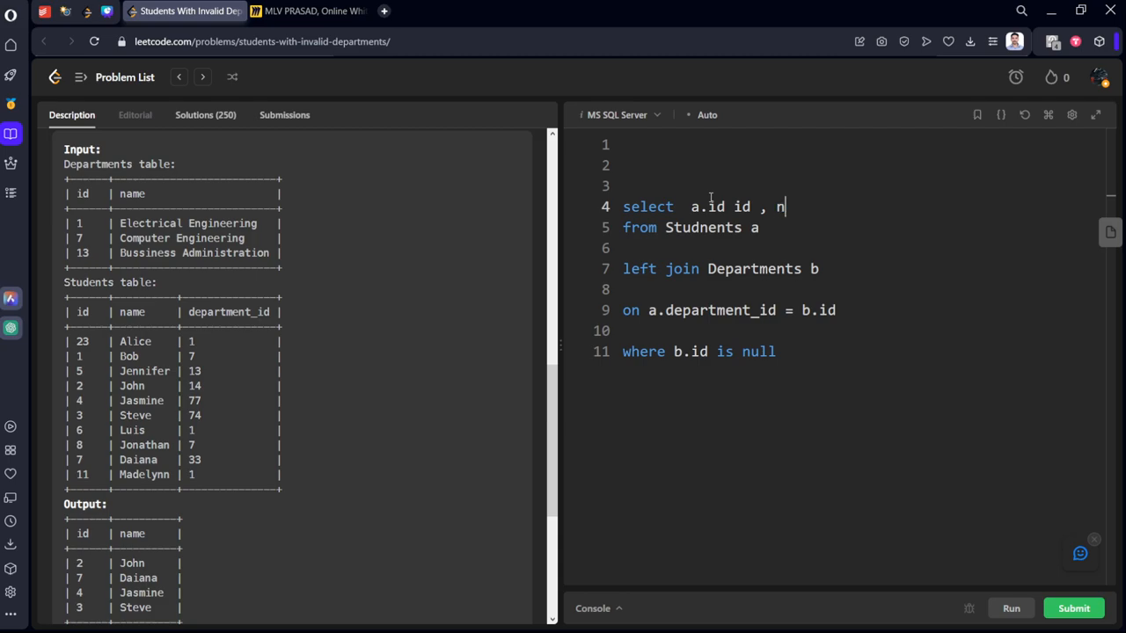
pyautogui.write('a.')
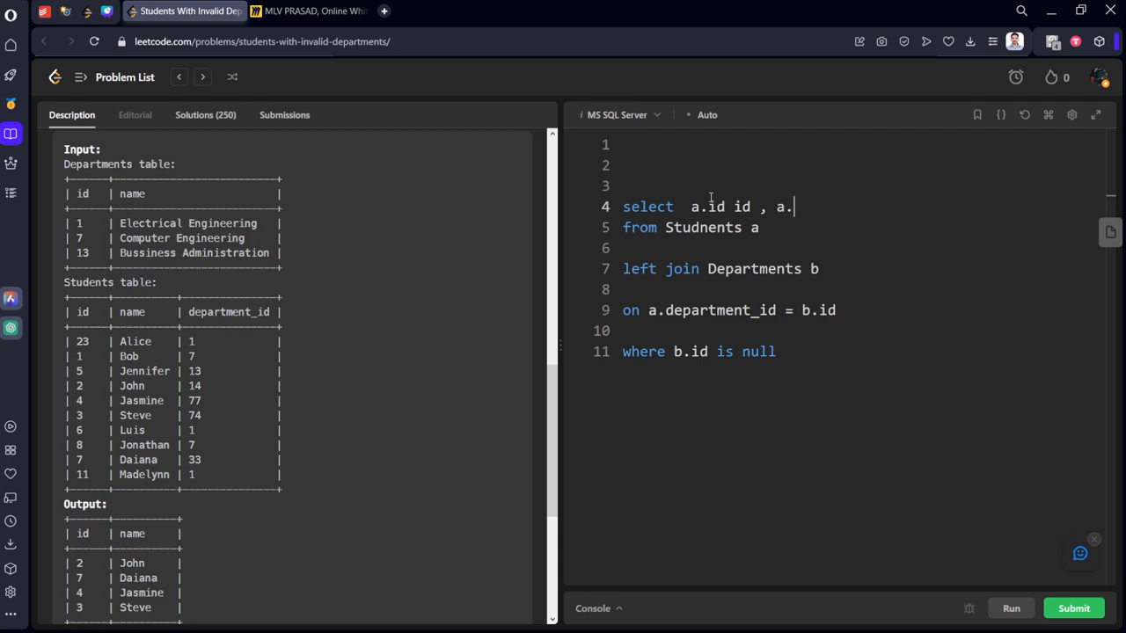
pyautogui.write('name as')
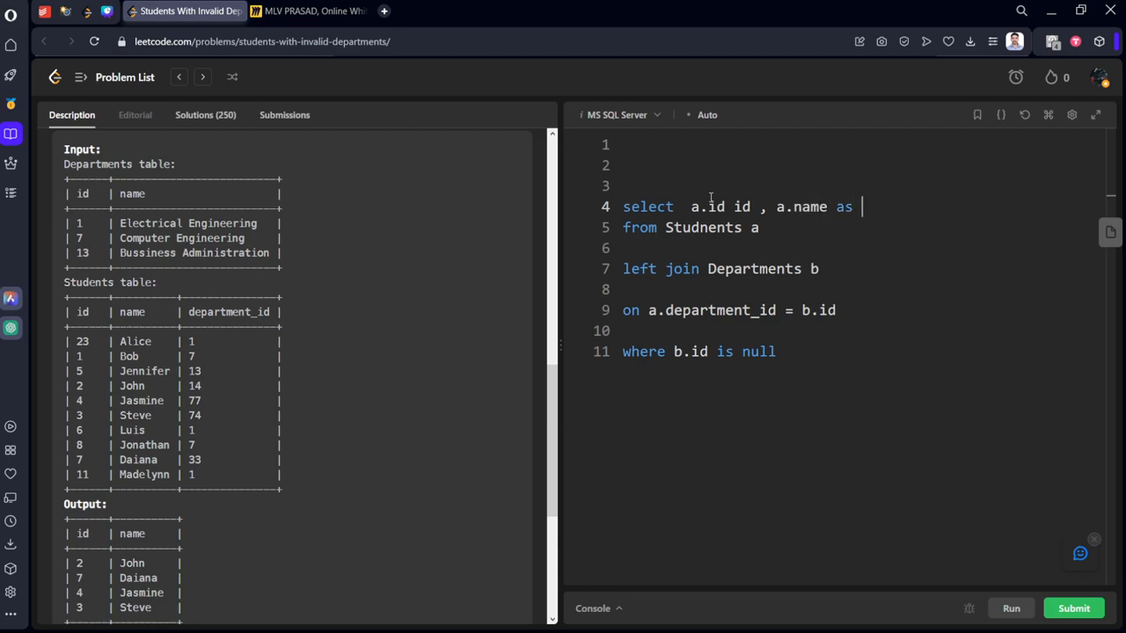
pyautogui.write('name')
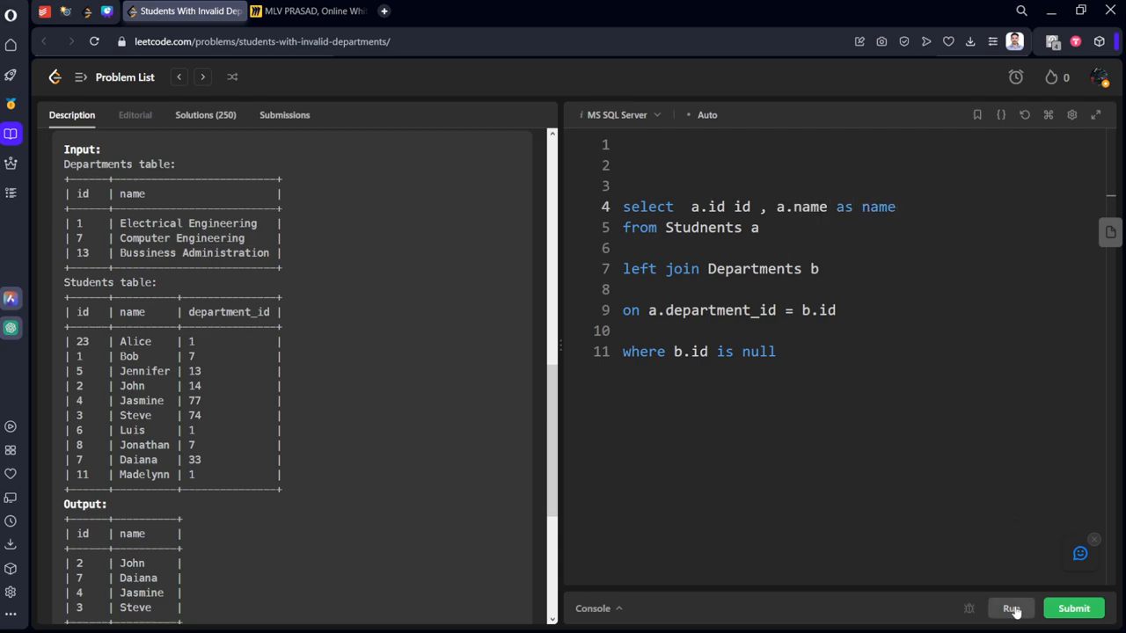
# Run the query, correct 'Studnents' to 'Students', rerun until Accepted, and submit
pyautogui.click(1010, 608)
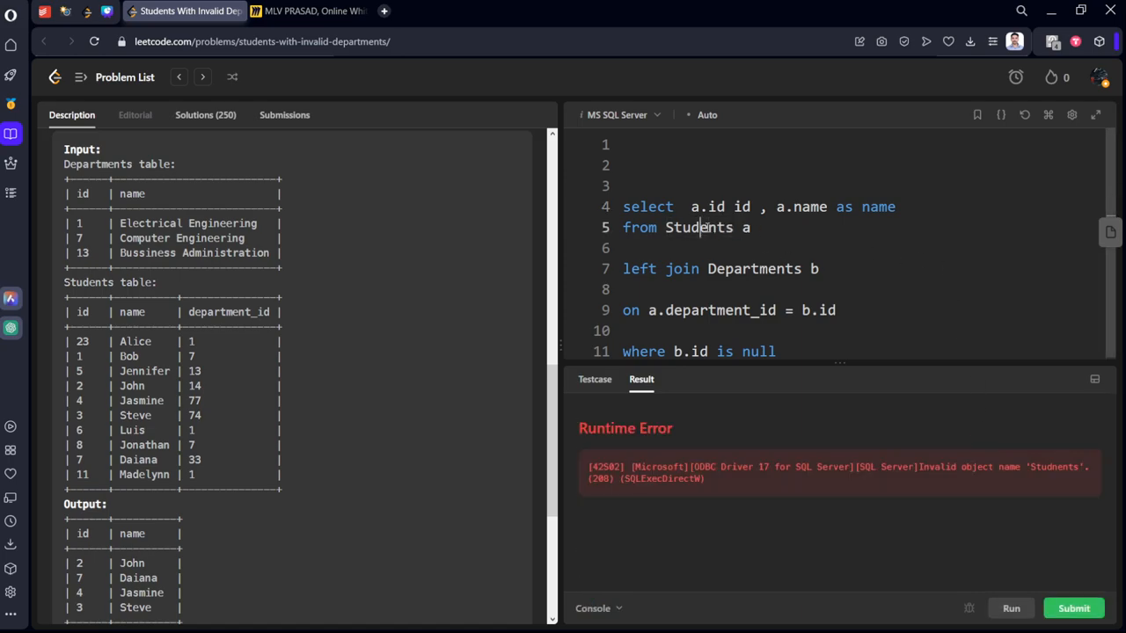
pyautogui.click(1010, 608)
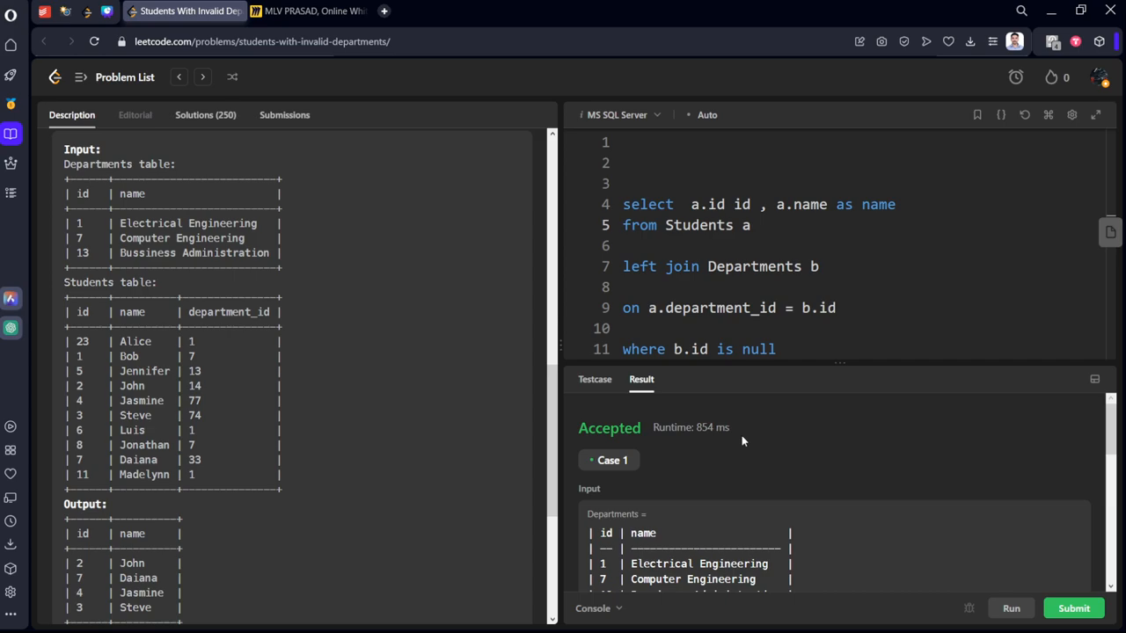
pyautogui.click(1073, 608)
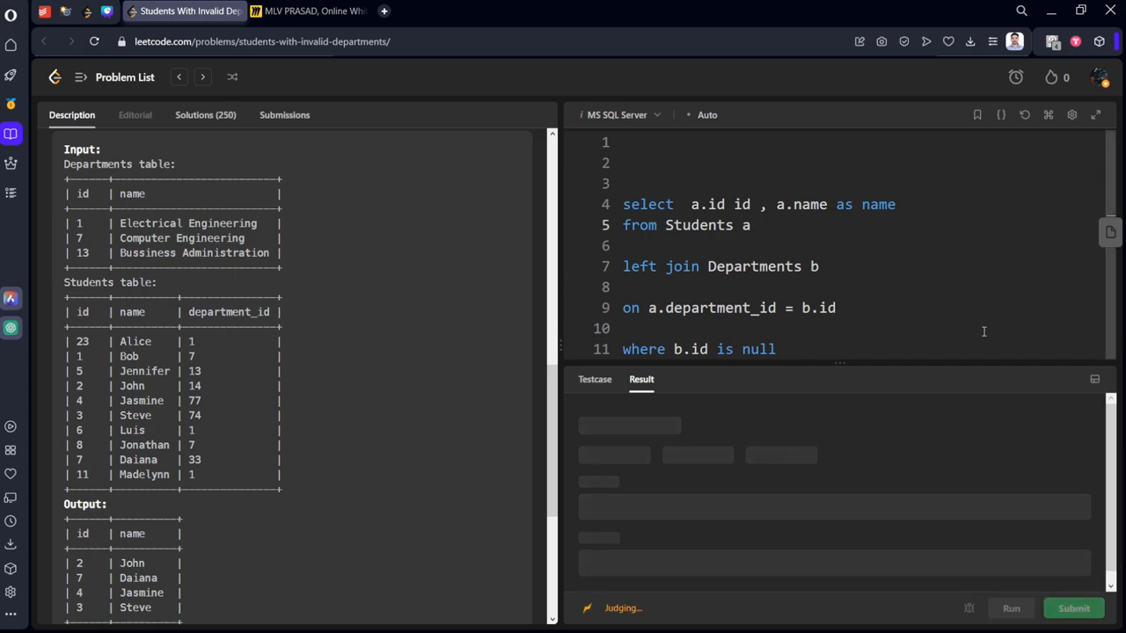
# Confirm the Accepted submission at 1876 ms and return to the problem description
pyautogui.click(1073, 608)
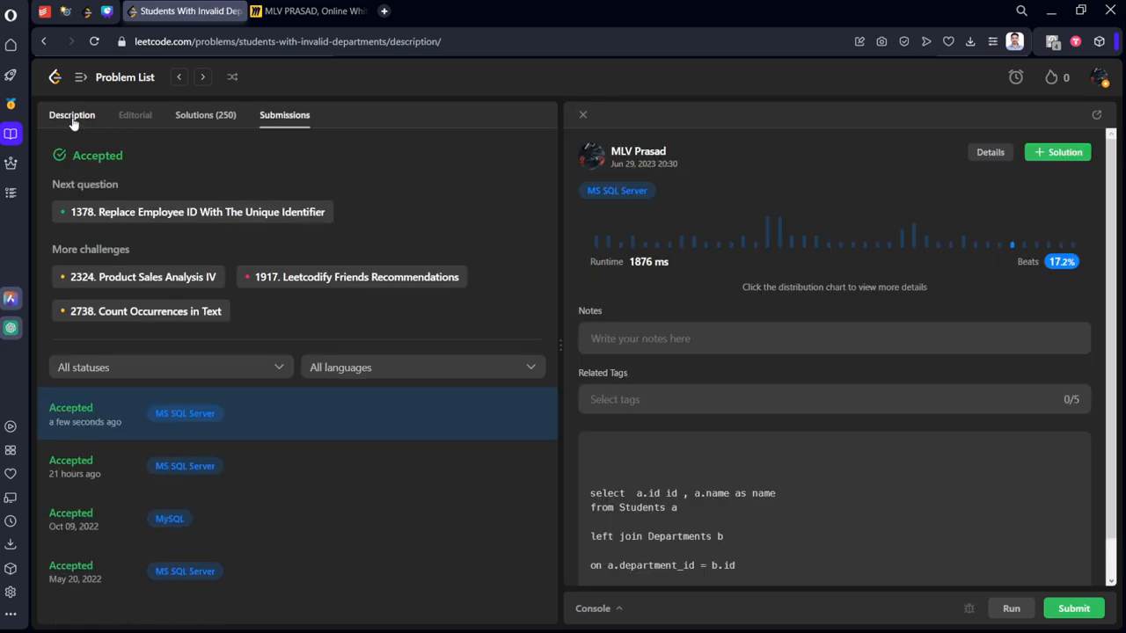
pyautogui.click(71, 114)
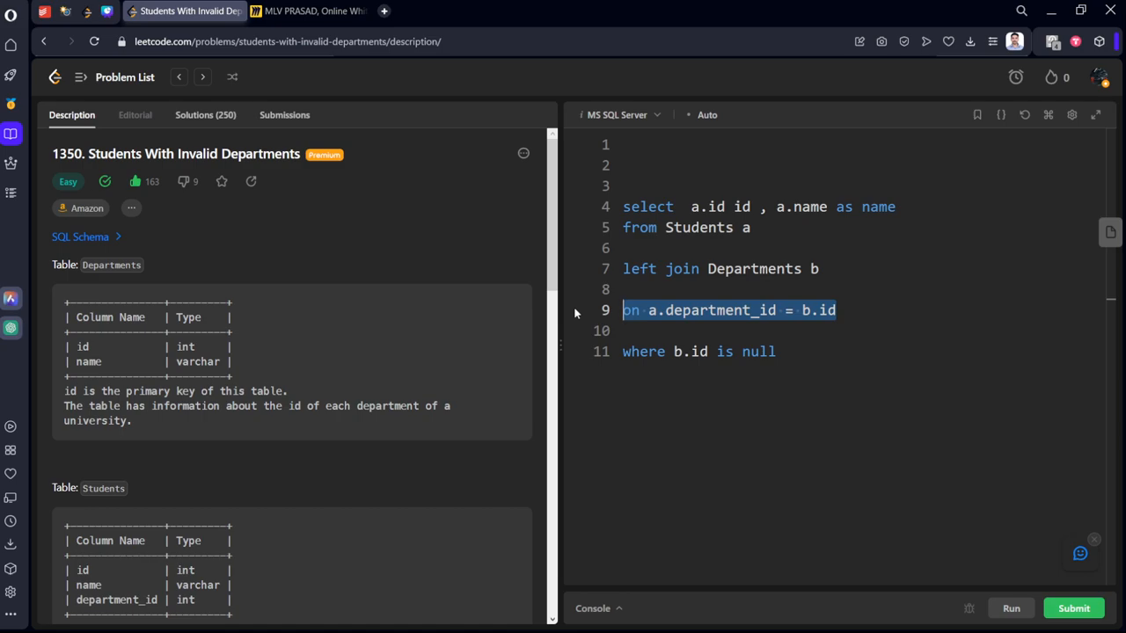
pyautogui.scroll(-3)
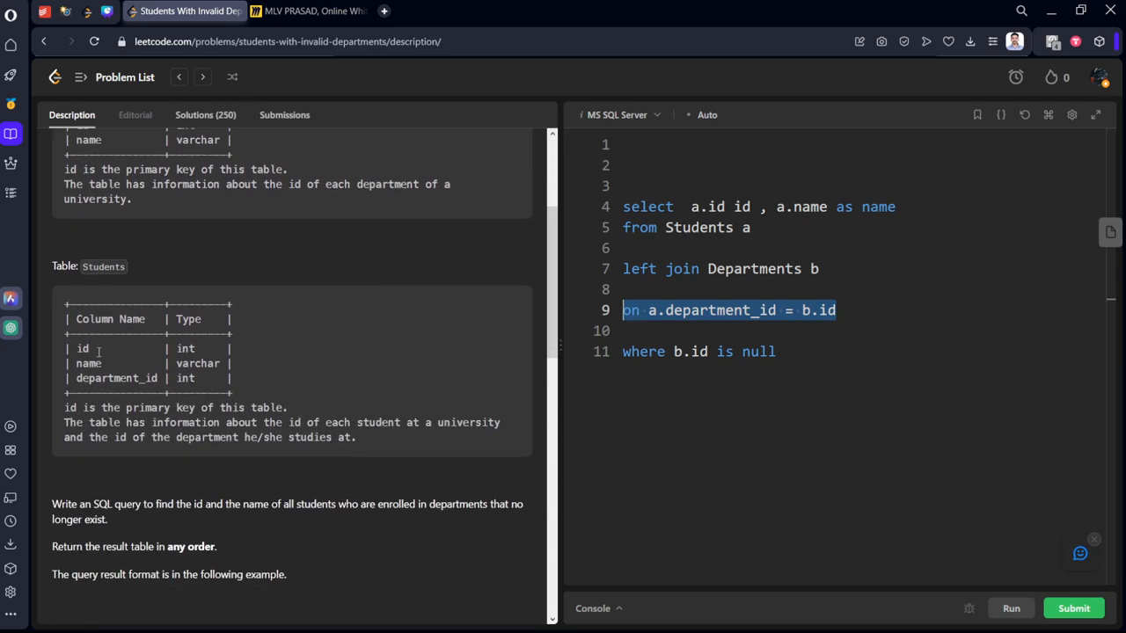
pyautogui.scroll(3)
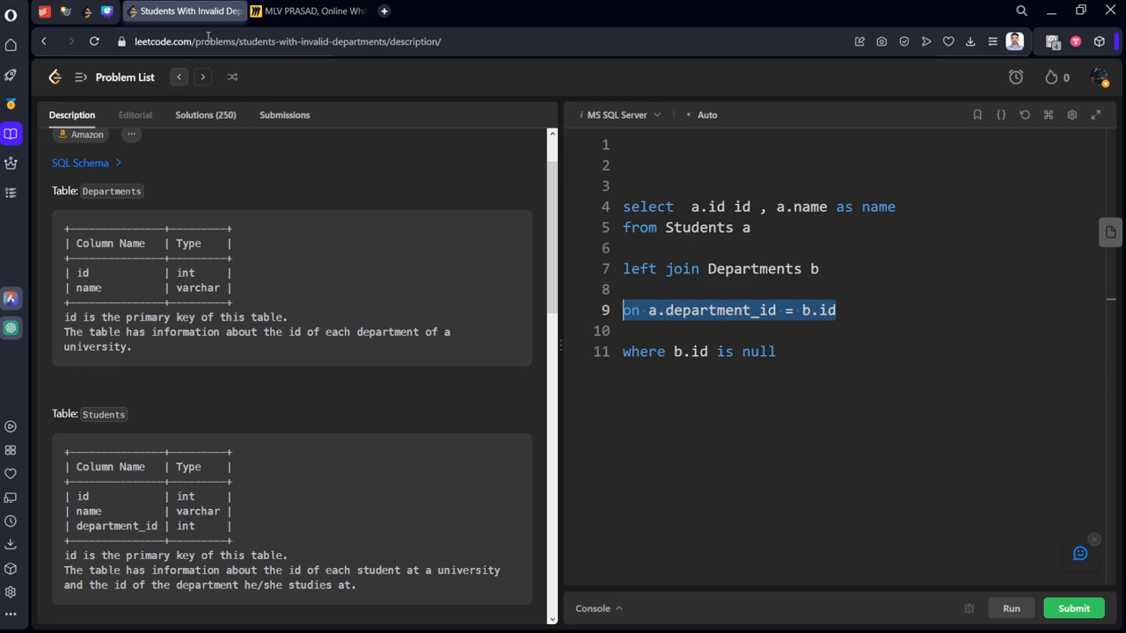
pyautogui.click(309, 11)
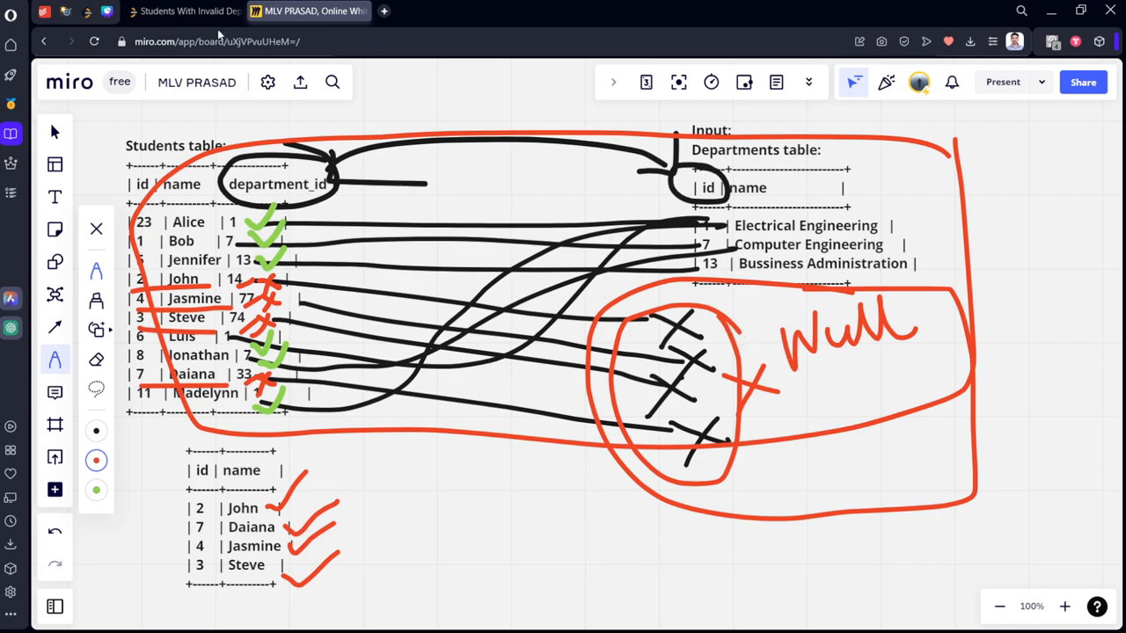
pyautogui.click(185, 11)
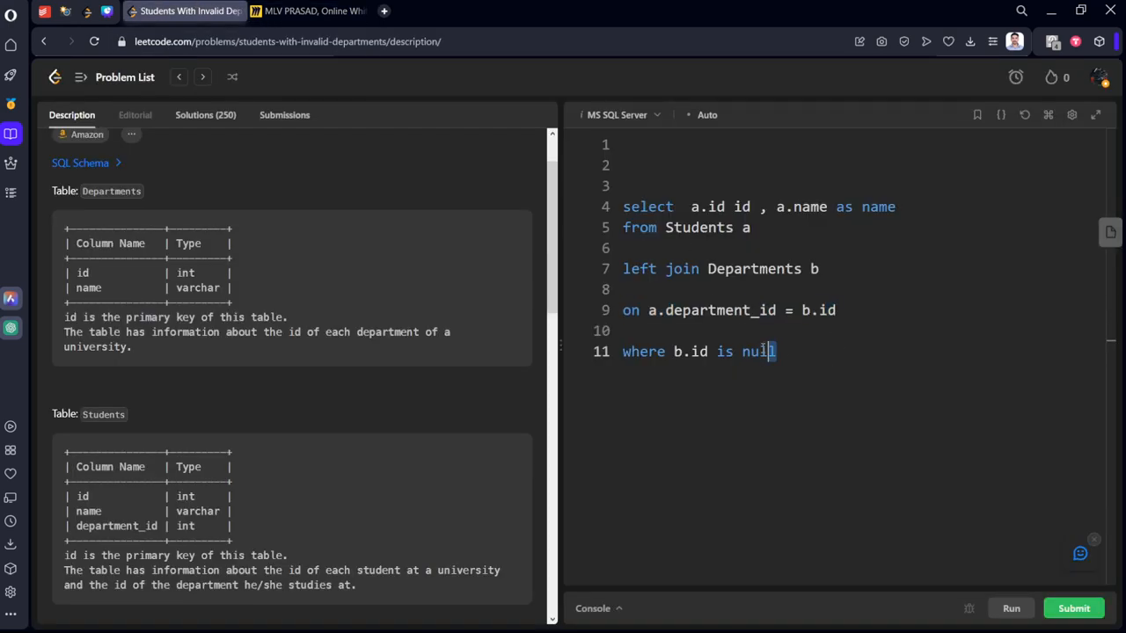
pyautogui.tripleClick(697, 351)
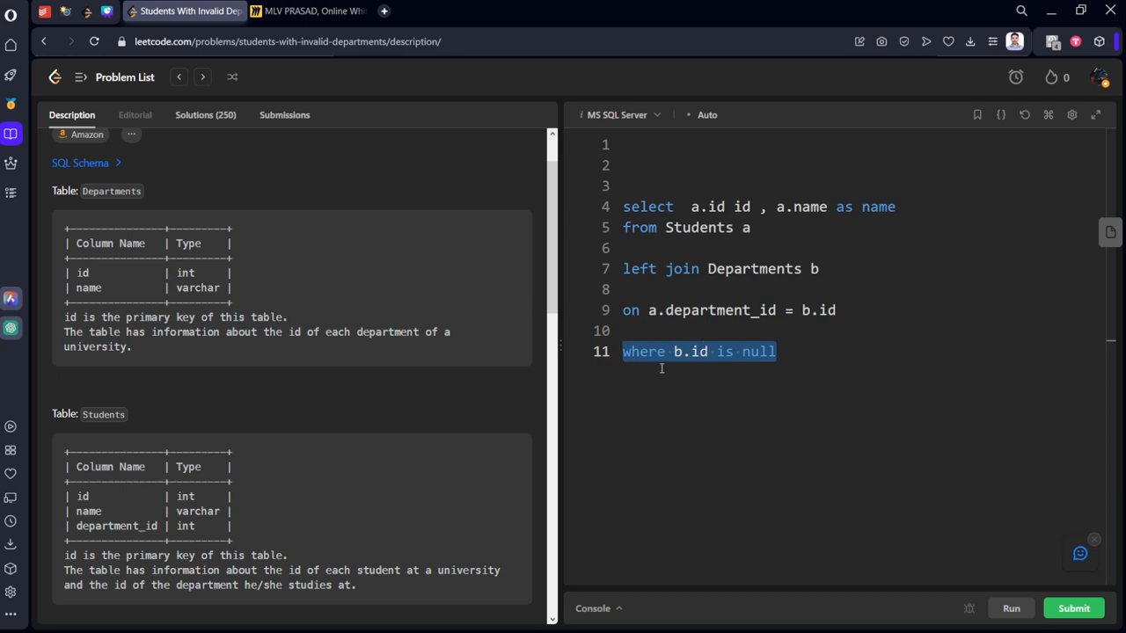
pyautogui.moveTo(912, 217)
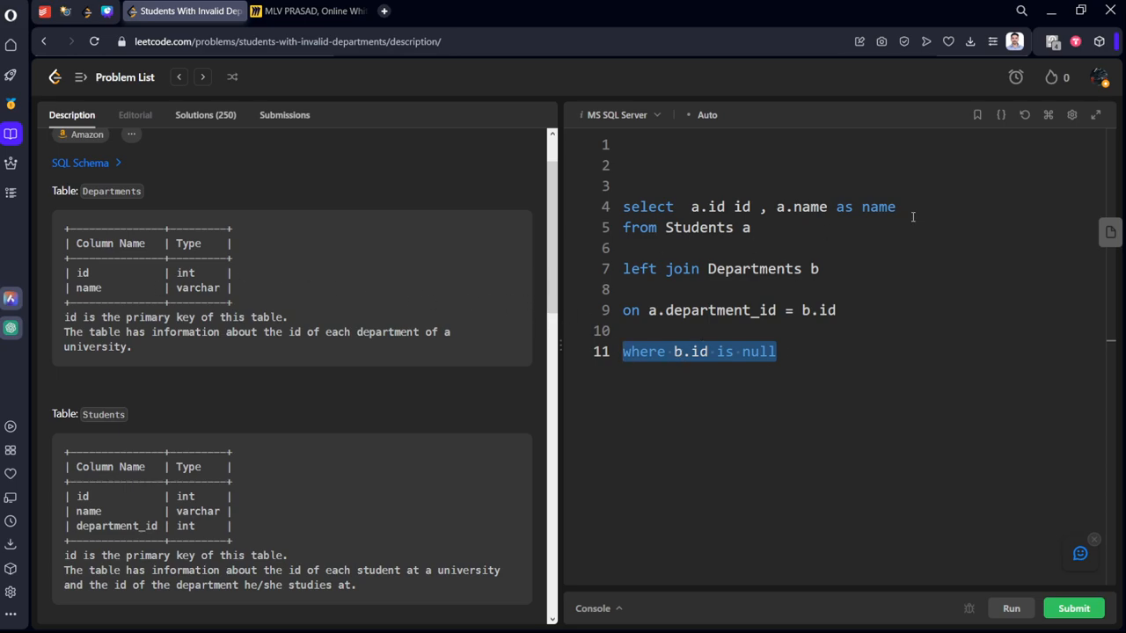
pyautogui.scroll(-3)
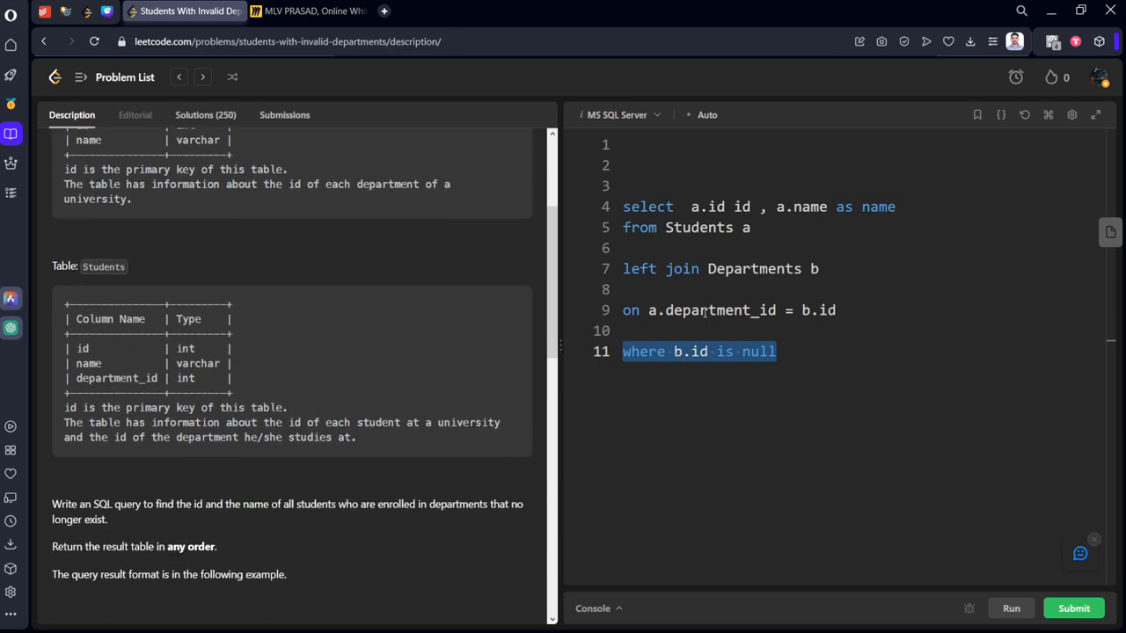